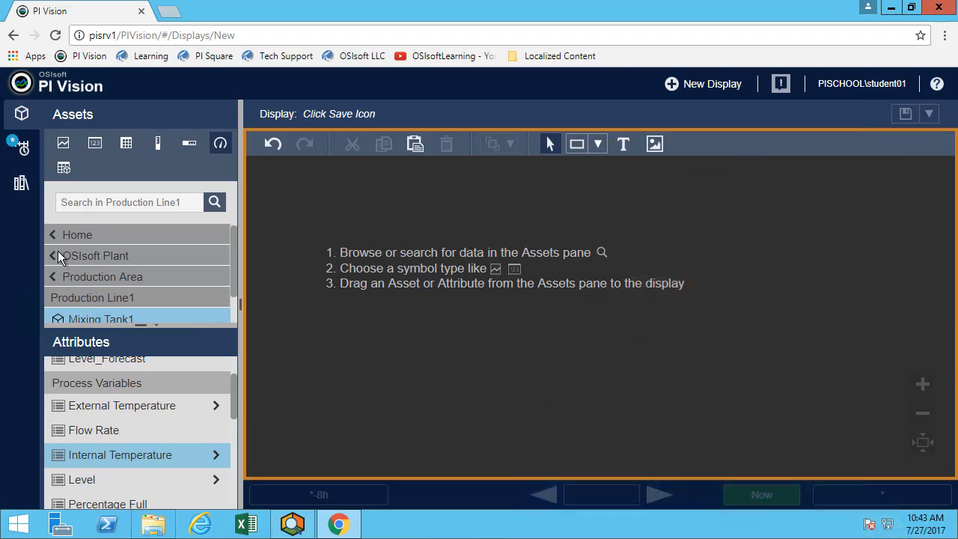
# - Navigate the asset tree to Production Area > Production Line1 > Mixing Tank1 and scroll its attributes
pyautogui.click(53, 255)
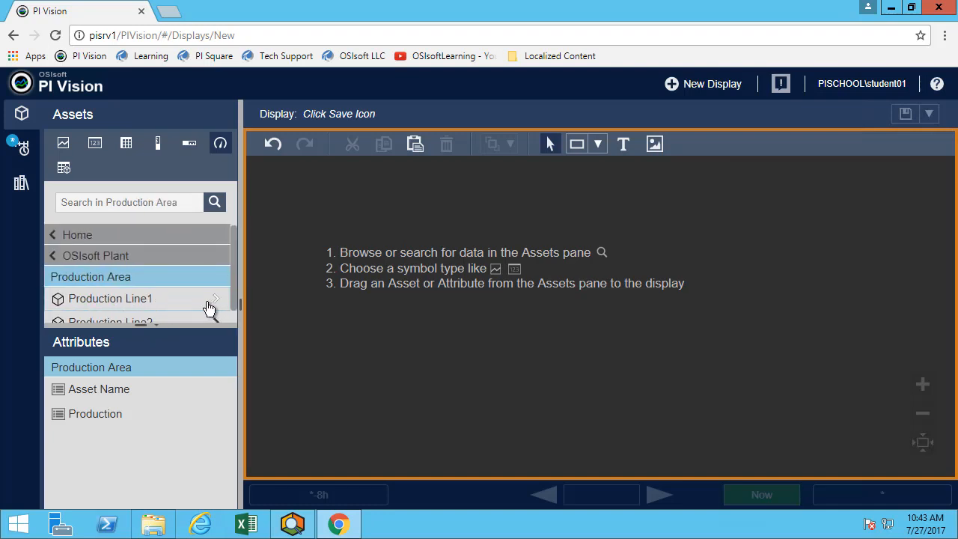
pyautogui.click(110, 298)
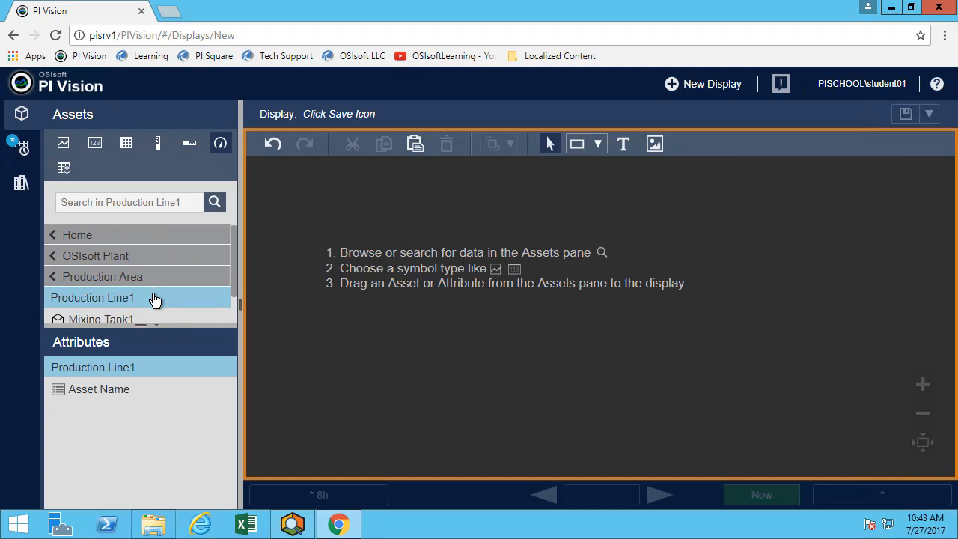
pyautogui.scroll(-3)
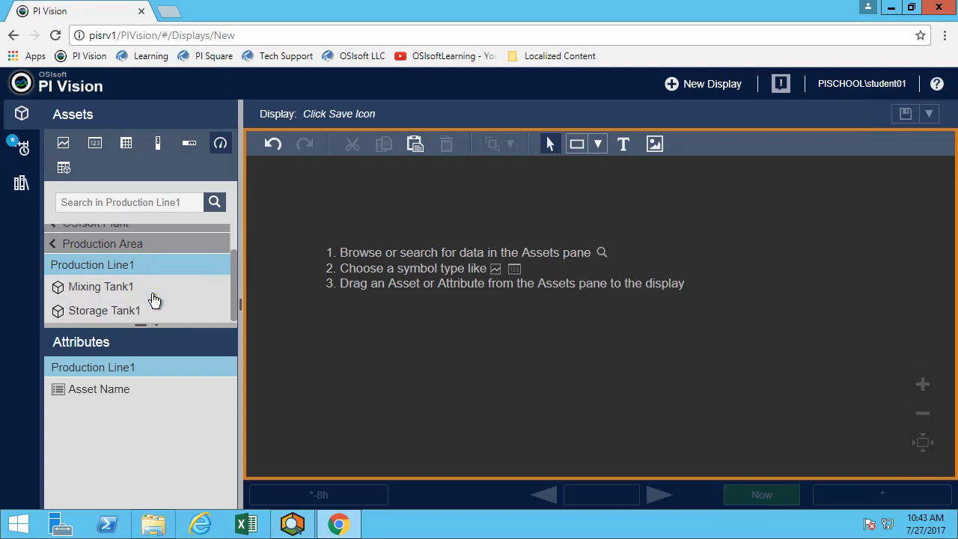
pyautogui.click(101, 287)
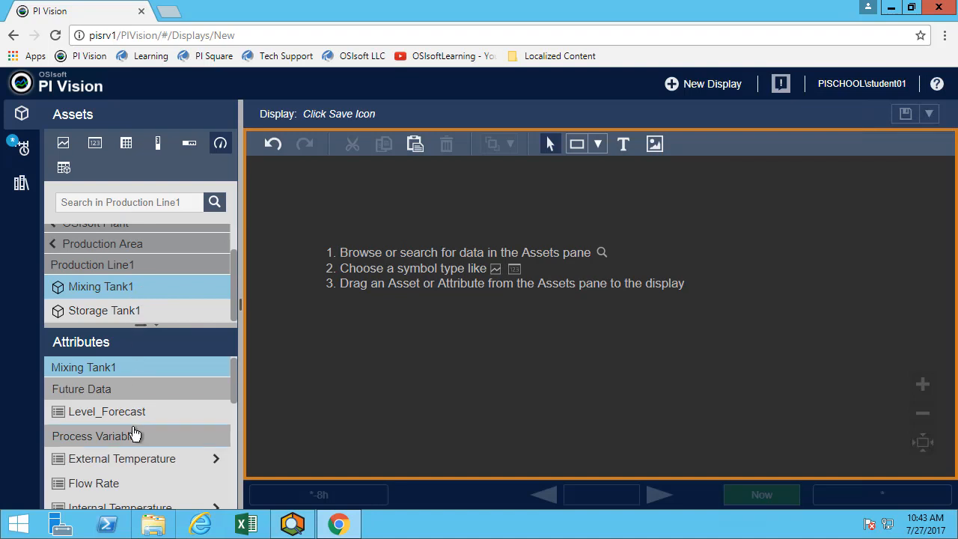
pyautogui.moveTo(127, 416)
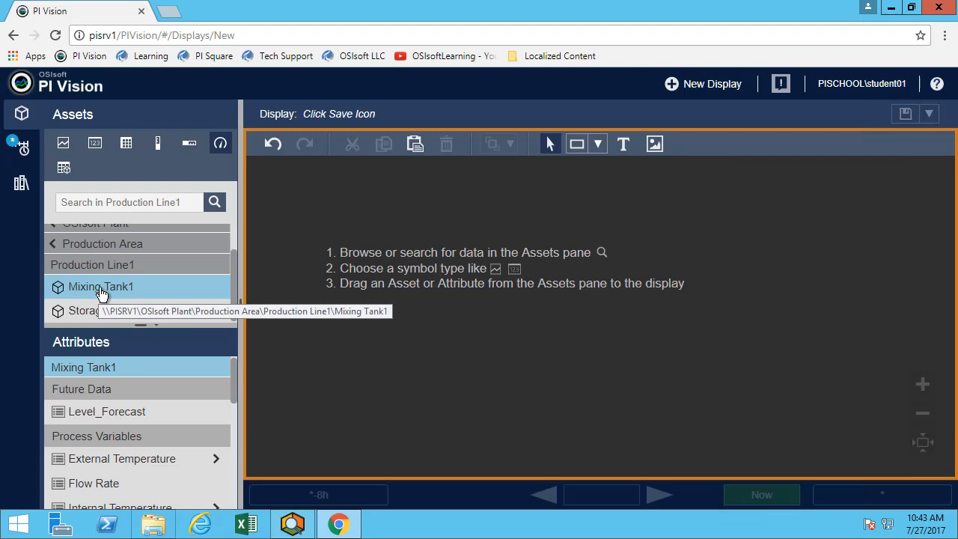
pyautogui.scroll(-3)
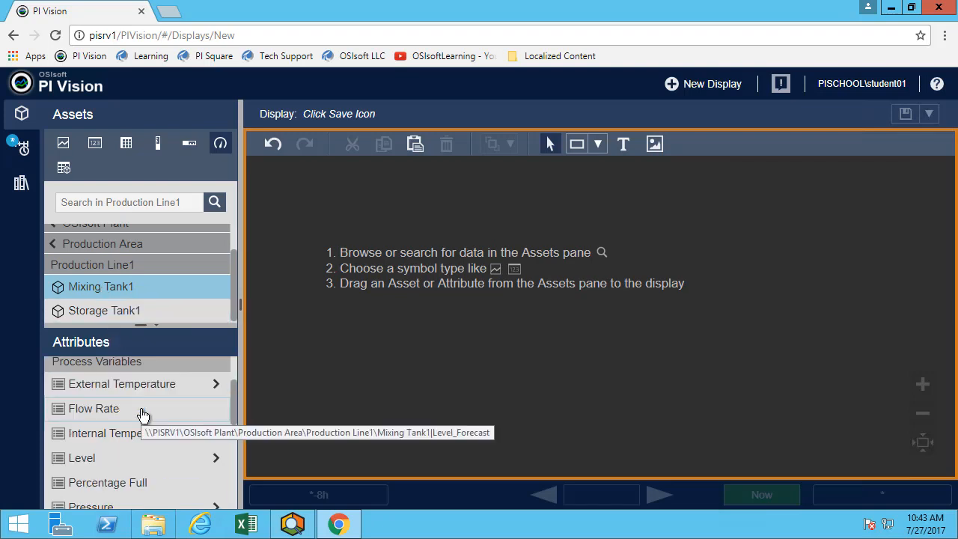
pyautogui.scroll(-3)
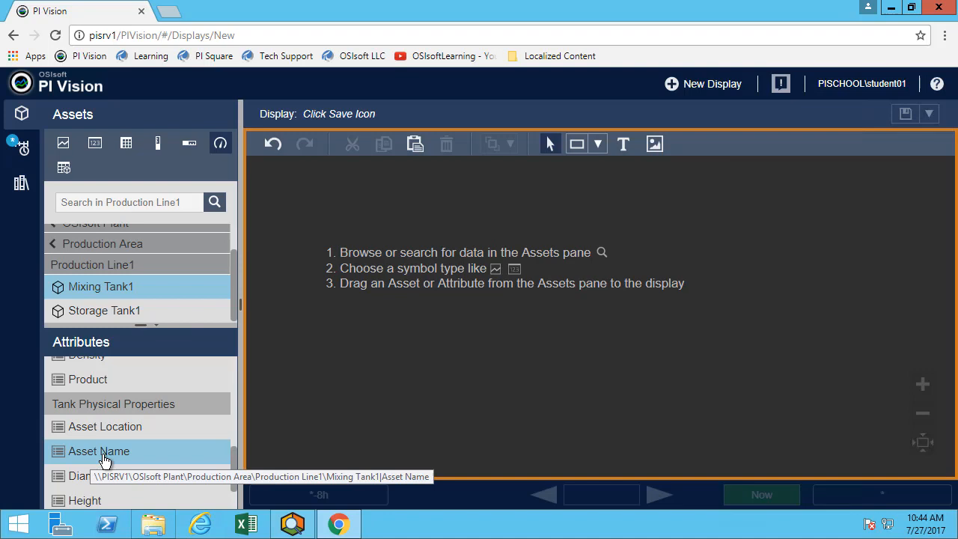
pyautogui.moveTo(80, 217)
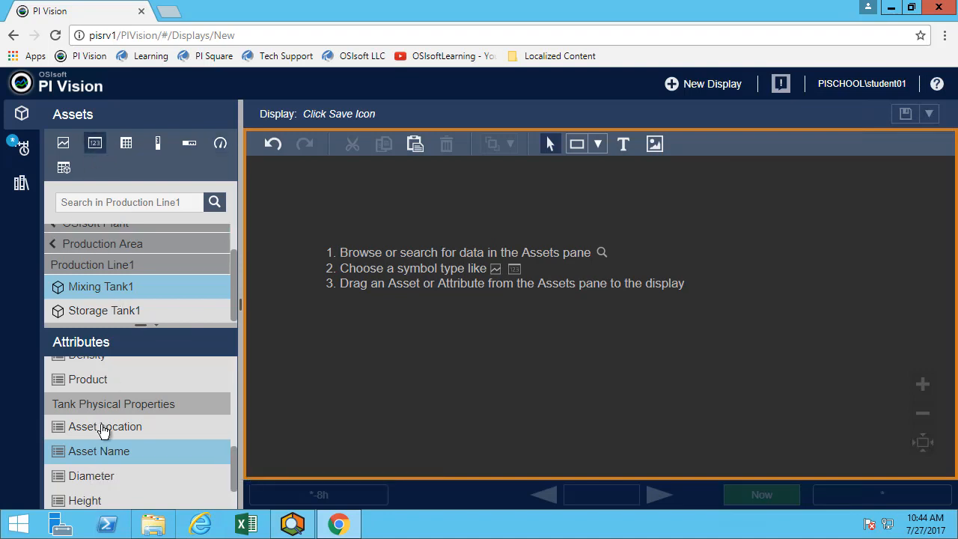
# - Place Mixing Tank1's Asset Name on the display as a title with label and timestamp hidden
pyautogui.moveTo(99, 451); pyautogui.dragTo(295, 183)
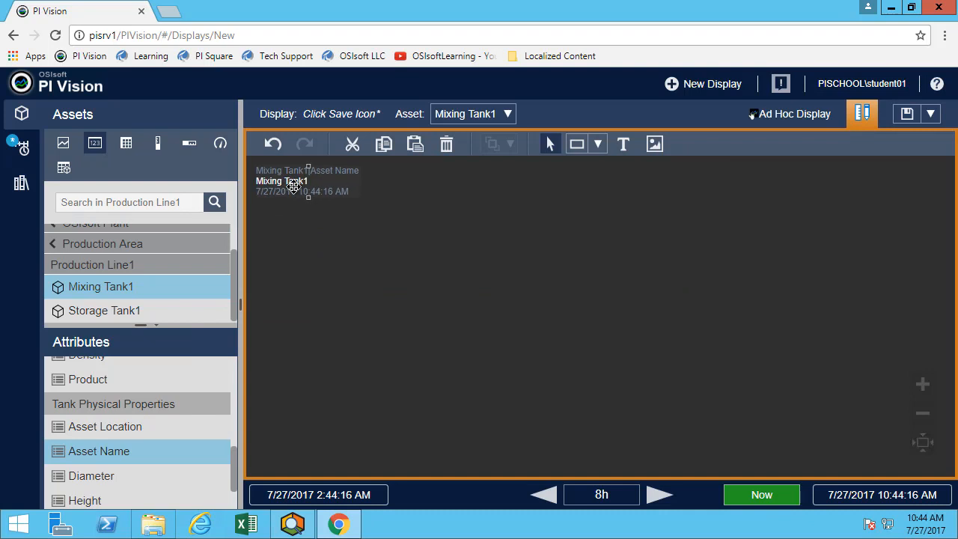
pyautogui.rightClick(292, 183)
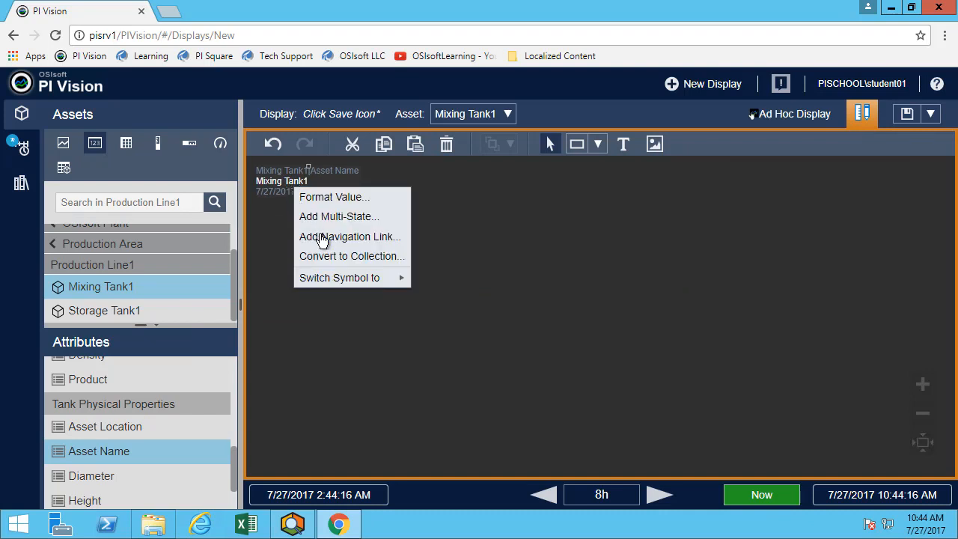
pyautogui.moveTo(335, 197)
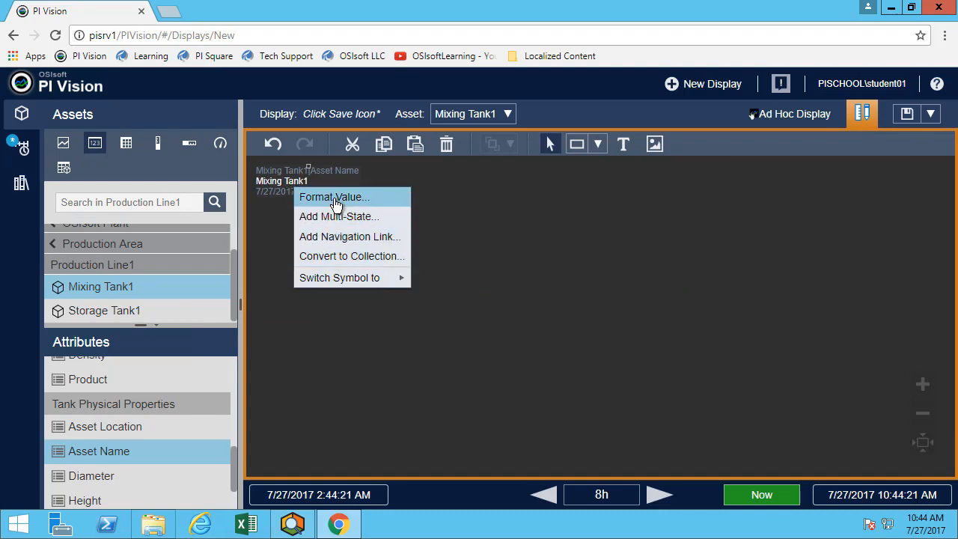
pyautogui.click(334, 197)
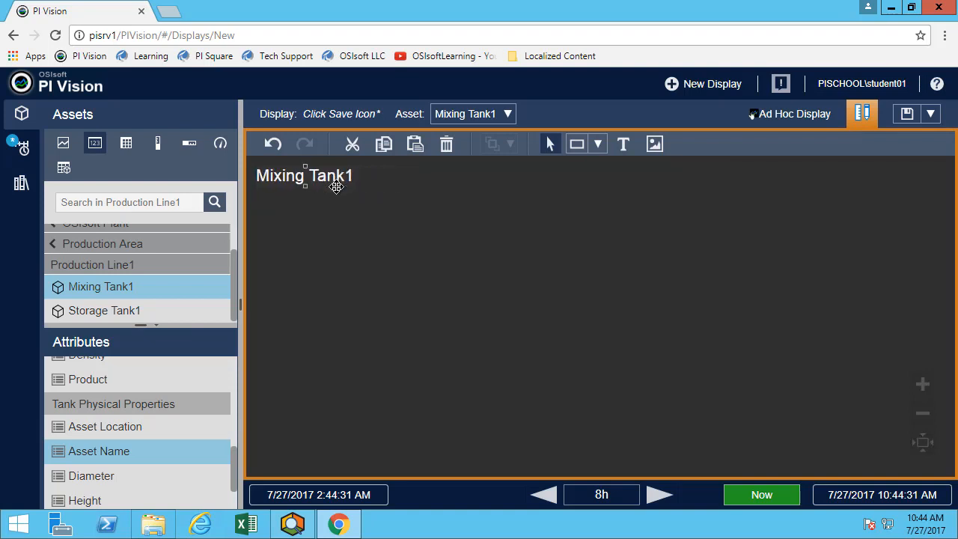
pyautogui.click(336, 218)
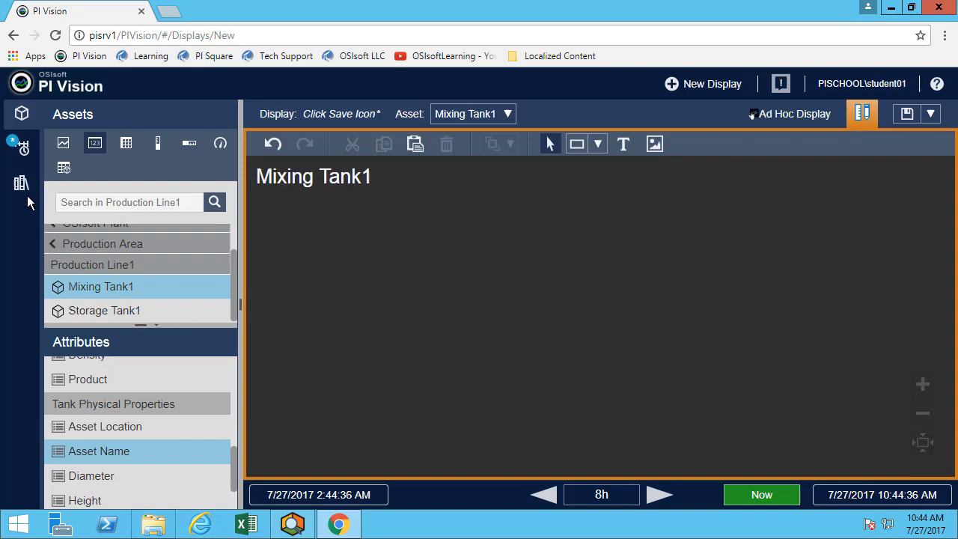
# - Drag a tank image from the Graphic Library onto the display beneath the Mixing Tank1 title
pyautogui.click(20, 182)
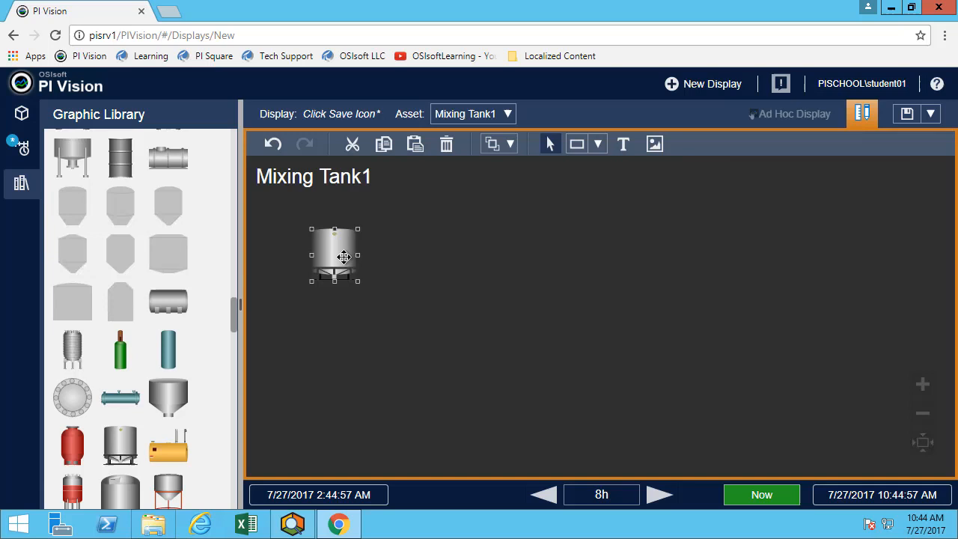
pyautogui.moveTo(335, 255); pyautogui.dragTo(284, 230)
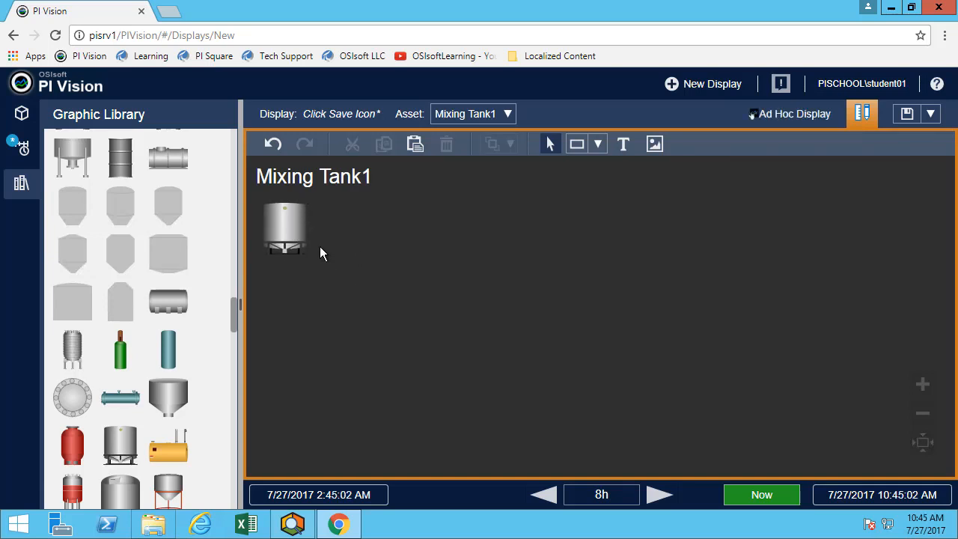
pyautogui.moveTo(357, 252)
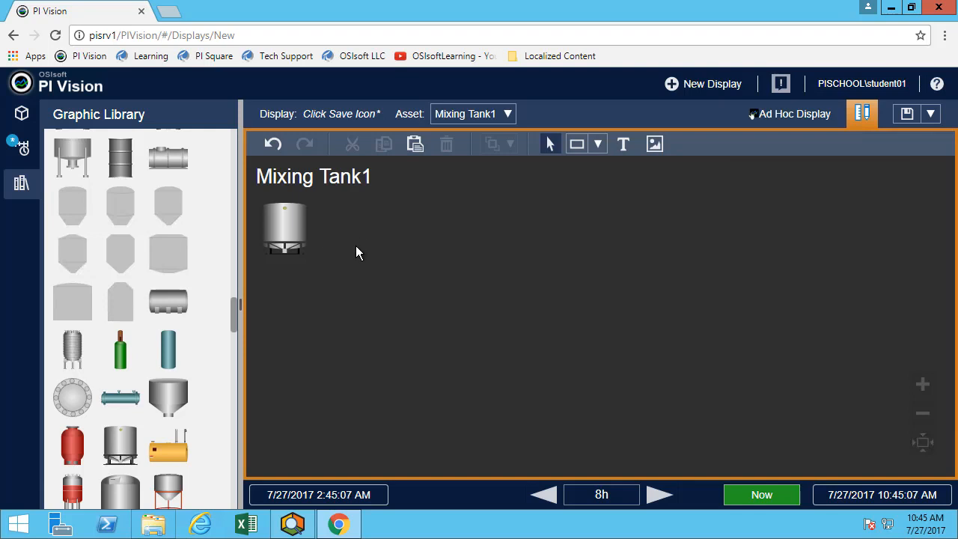
pyautogui.click(21, 113)
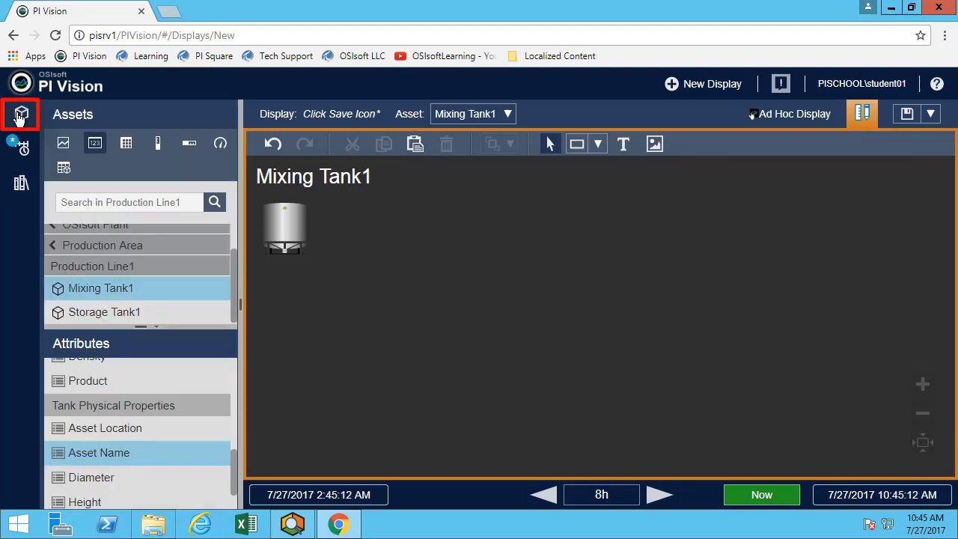
pyautogui.moveTo(148, 397)
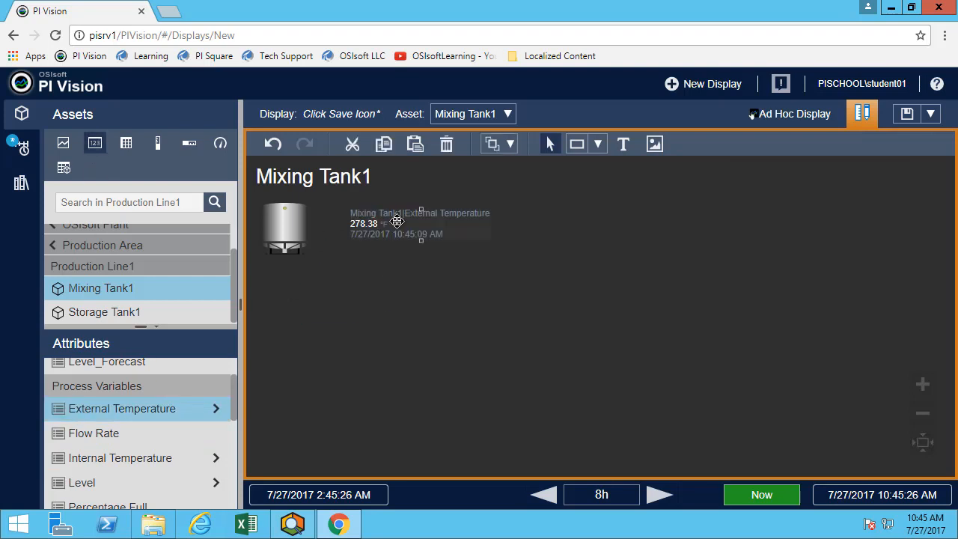
# - Format the External Temperature value with label 'External Temperature' and no timestamp
pyautogui.rightClick(397, 223)
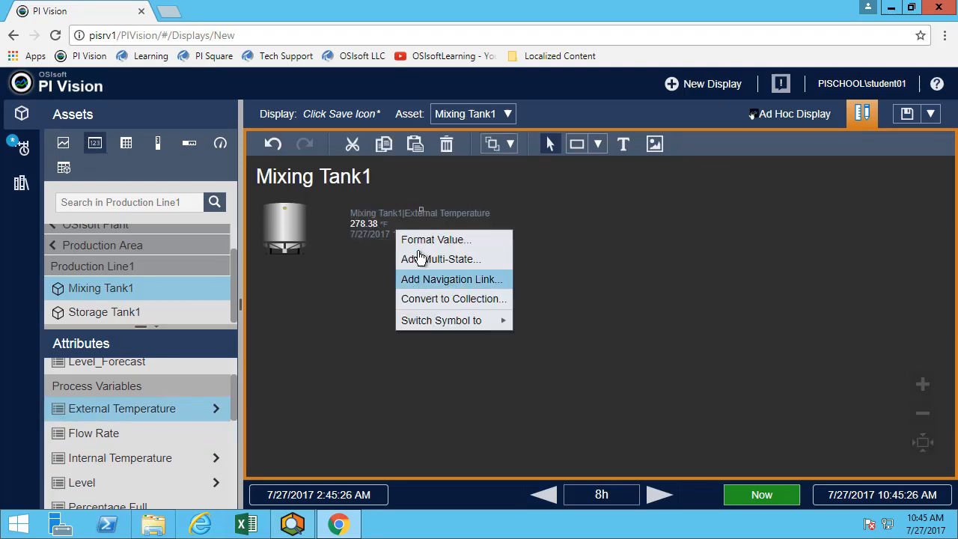
pyautogui.click(435, 240)
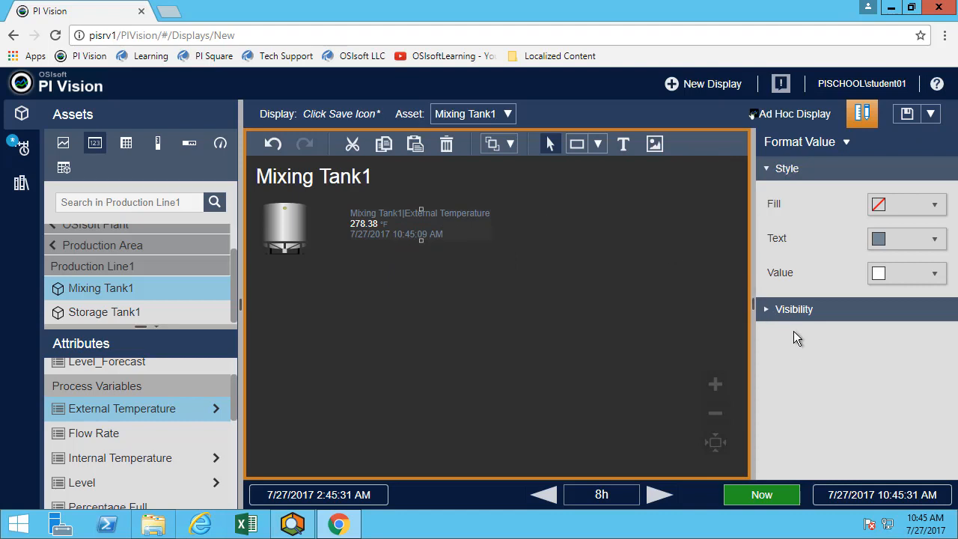
pyautogui.click(793, 309)
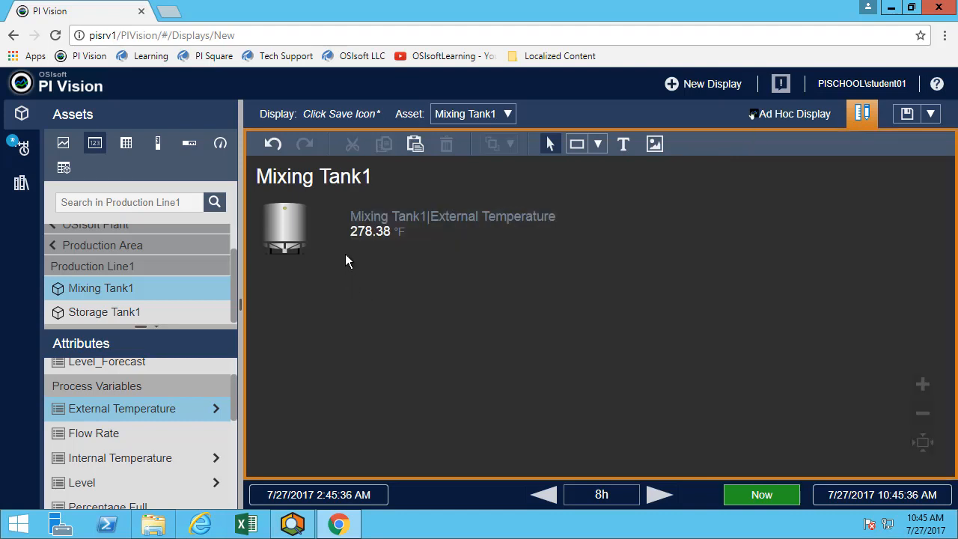
pyautogui.rightClick(370, 230)
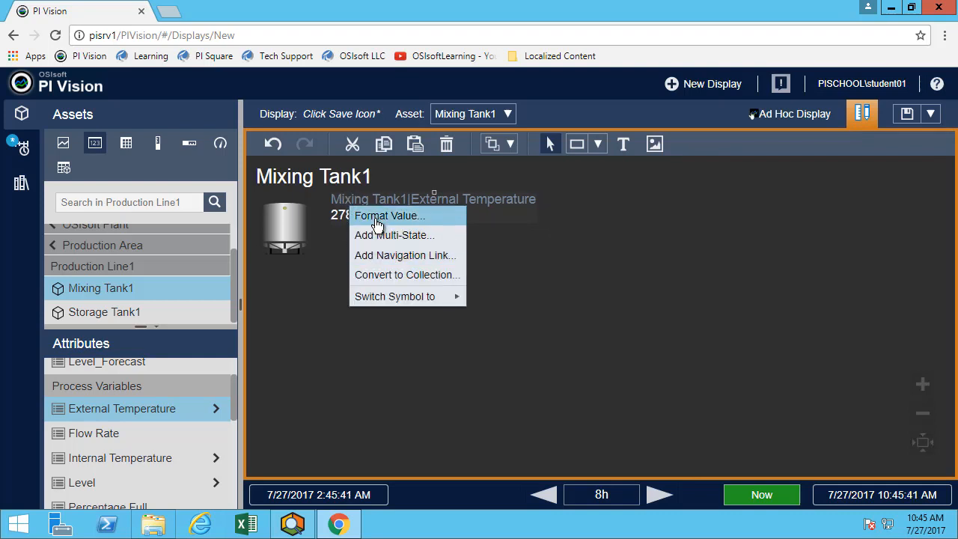
pyautogui.click(388, 215)
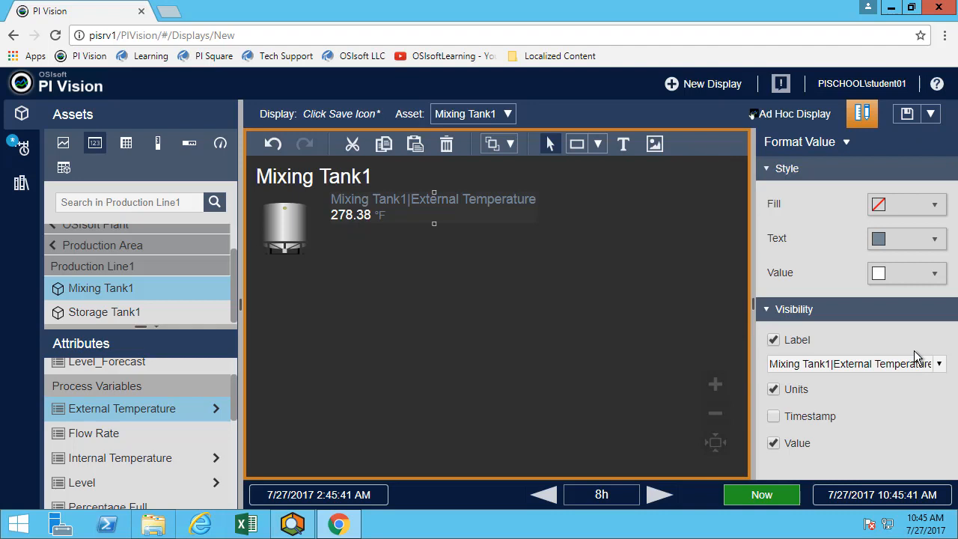
pyautogui.click(938, 363)
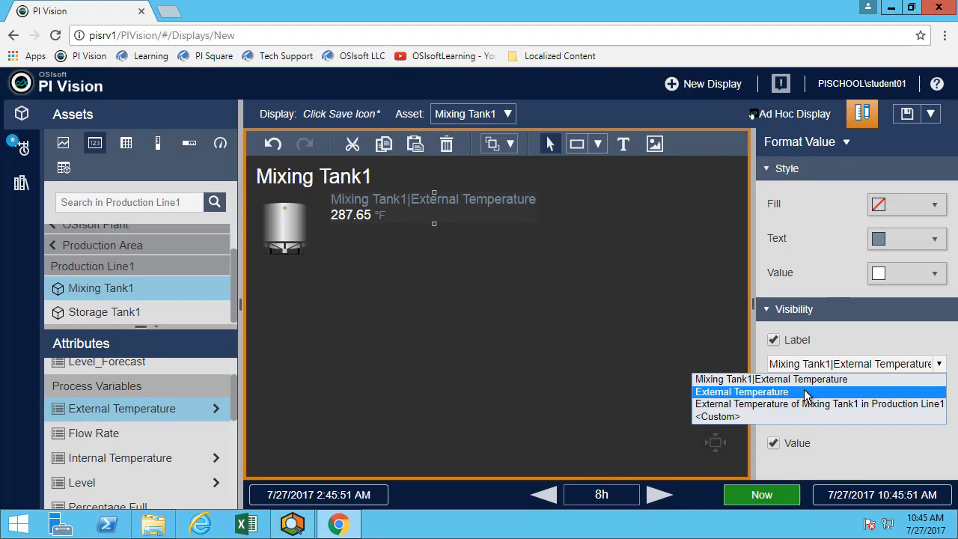
pyautogui.click(742, 392)
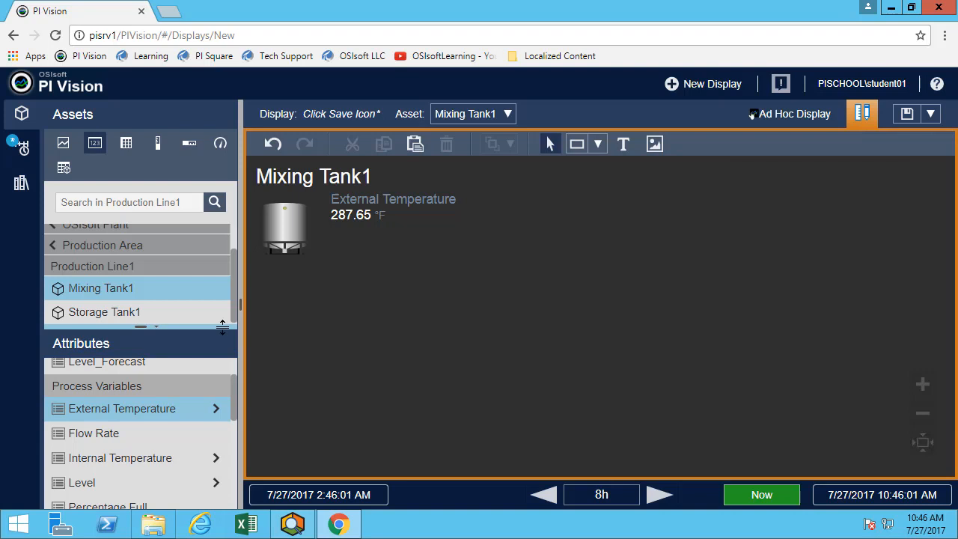
pyautogui.moveTo(152, 415)
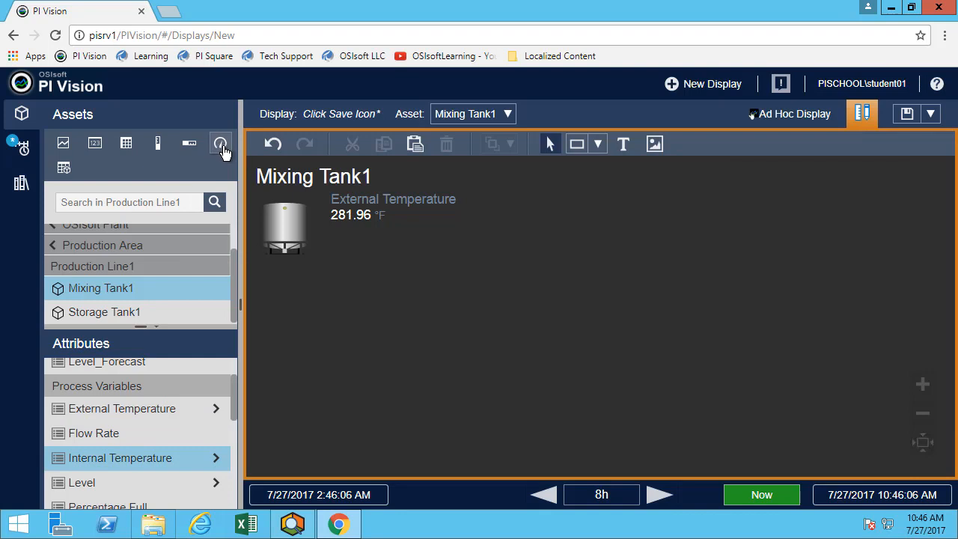
# - Show Internal Temperature as a gauge under the tank and make its pointer thinner
pyautogui.click(220, 142)
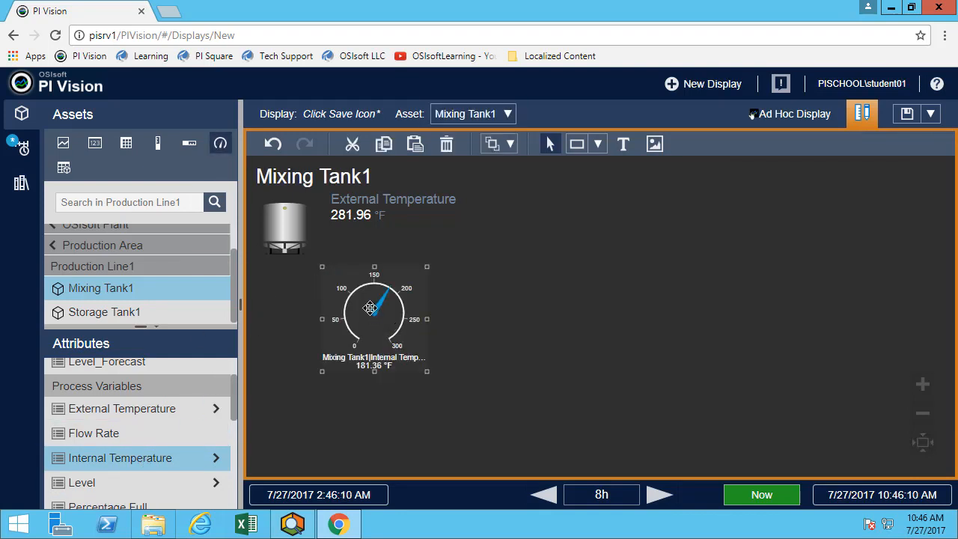
pyautogui.moveTo(370, 307); pyautogui.dragTo(307, 299)
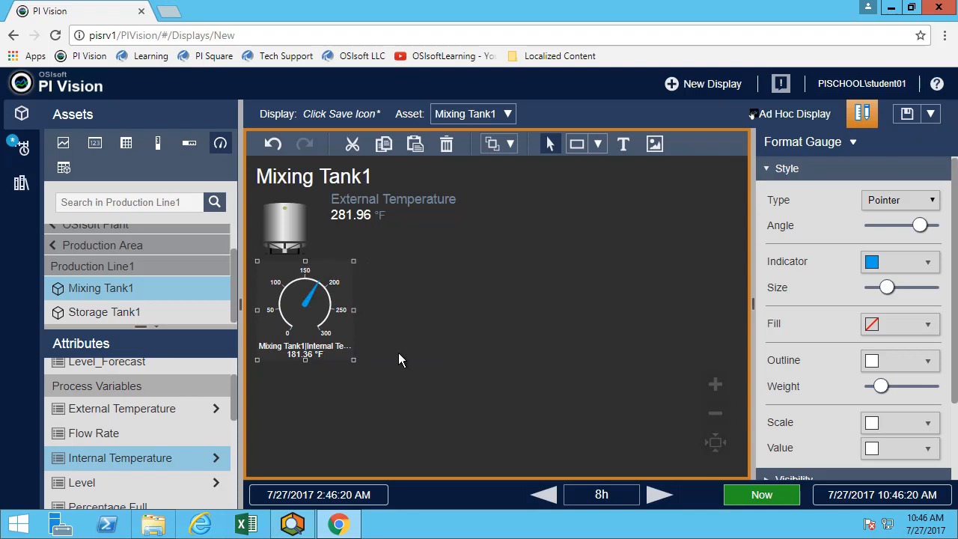
pyautogui.moveTo(886, 286); pyautogui.dragTo(911, 287)
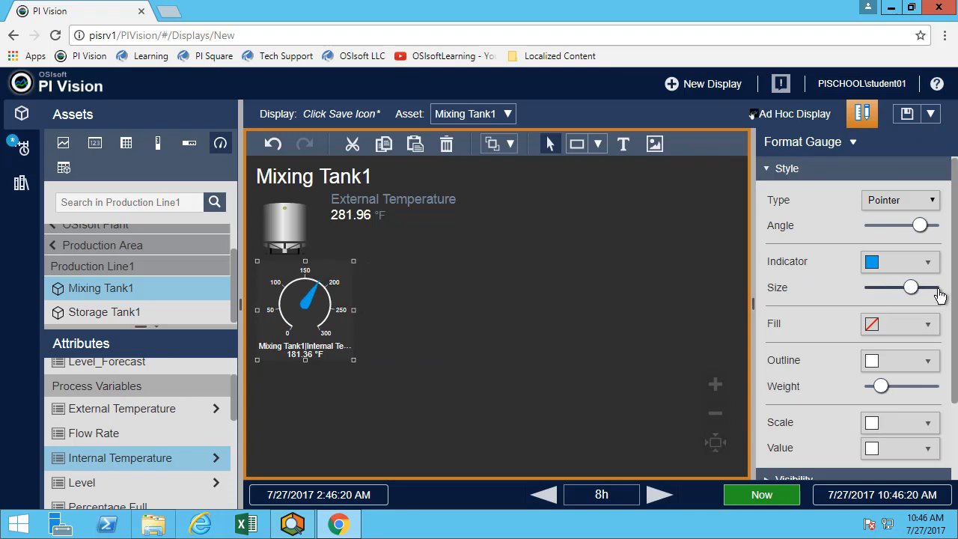
pyautogui.moveTo(911, 287); pyautogui.dragTo(887, 288)
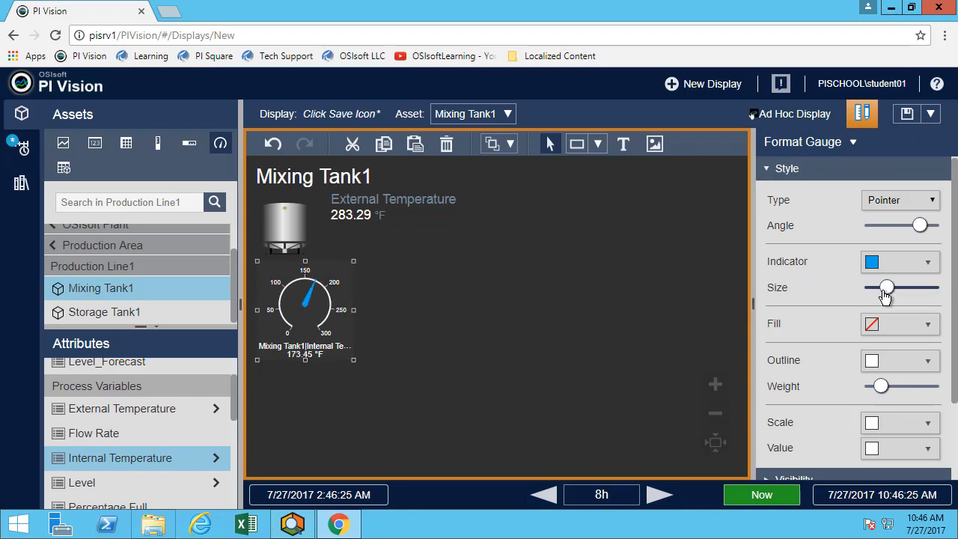
# - Label the gauge 'Internal Temperature' positioned above the dial
pyautogui.scroll(-3)
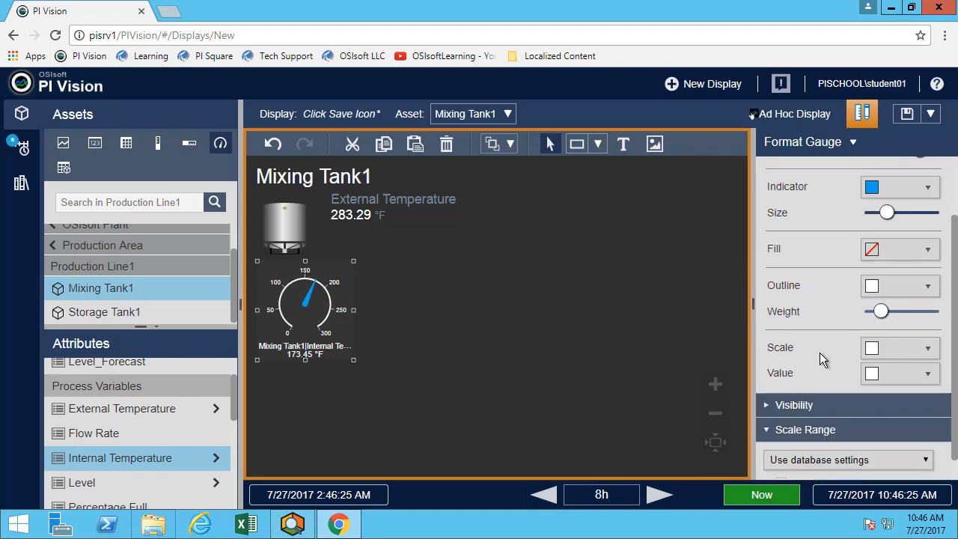
pyautogui.moveTo(761, 404)
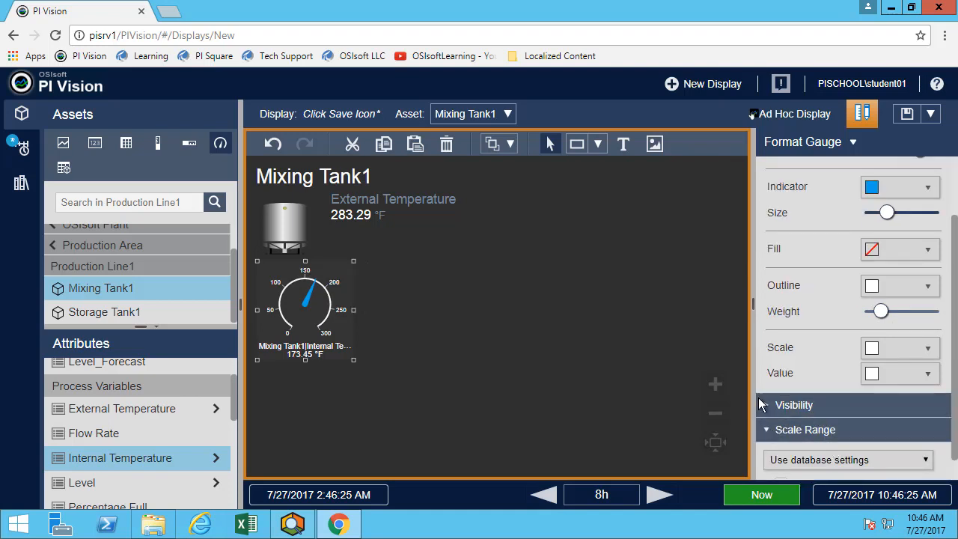
pyautogui.click(793, 405)
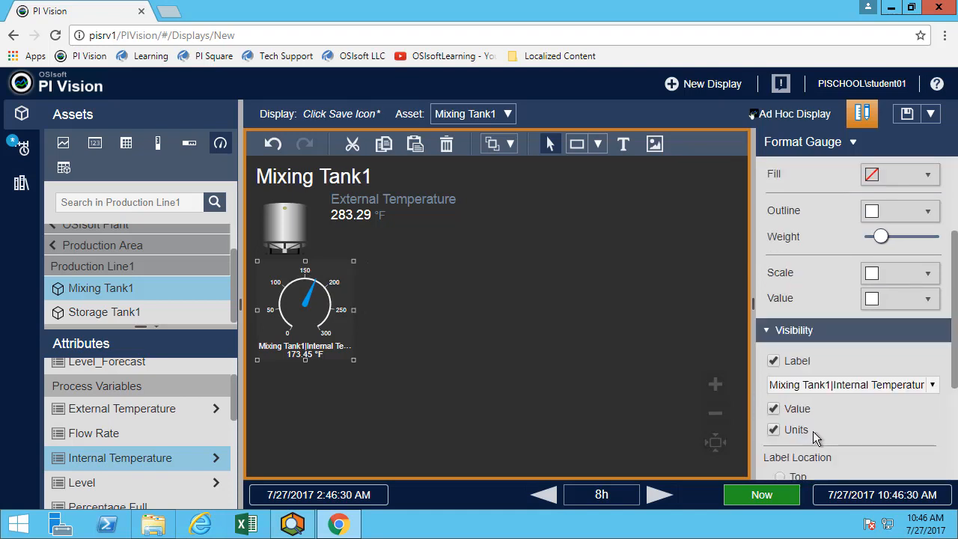
pyautogui.click(932, 384)
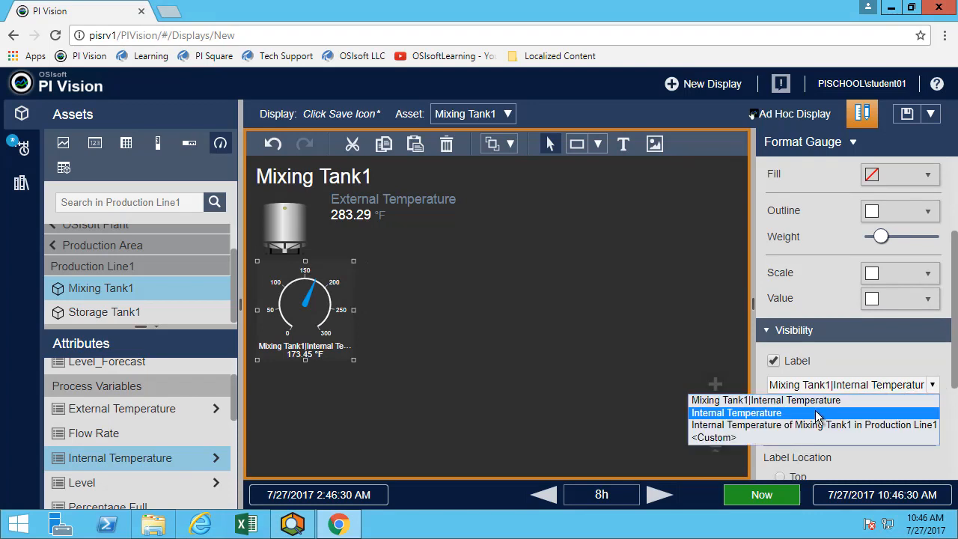
pyautogui.click(736, 412)
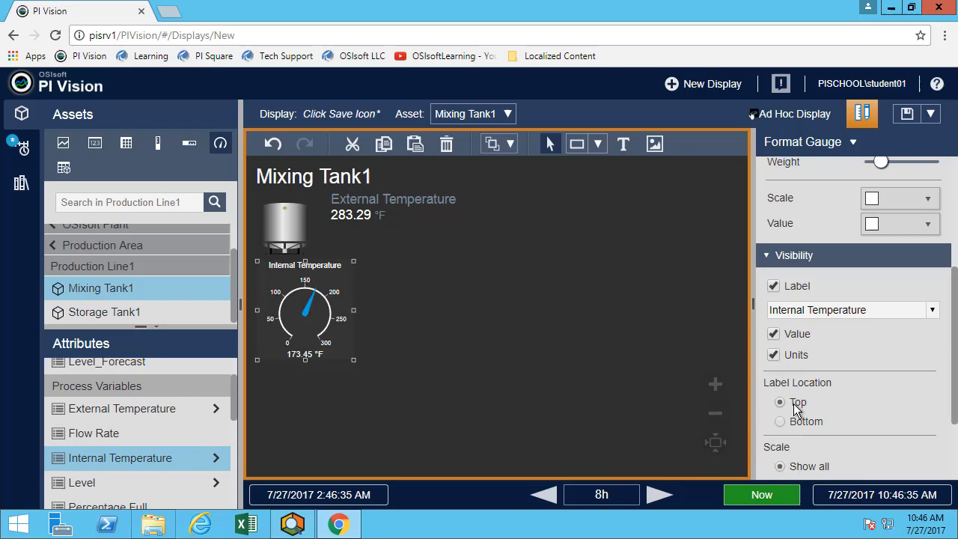
pyautogui.scroll(-3)
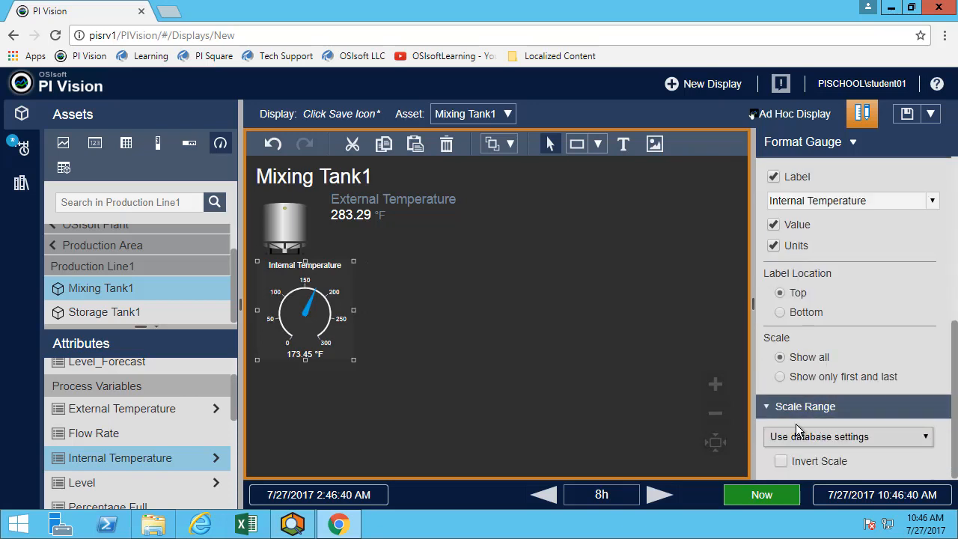
pyautogui.moveTo(386, 319)
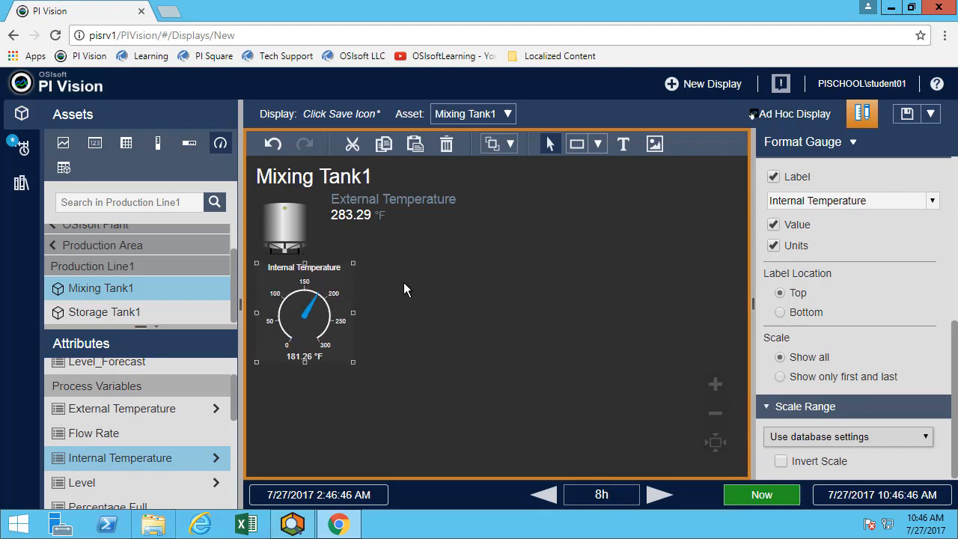
pyautogui.click(405, 289)
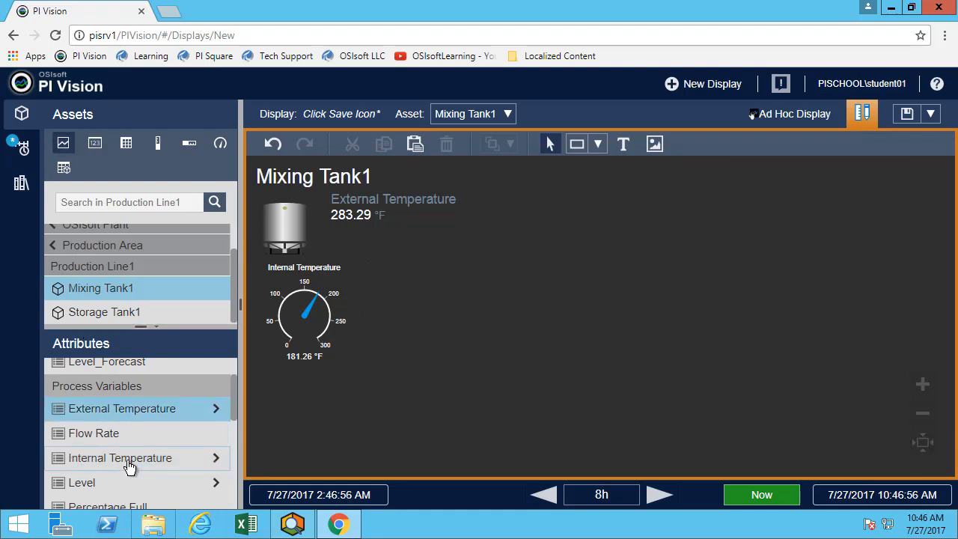
pyautogui.moveTo(137, 414)
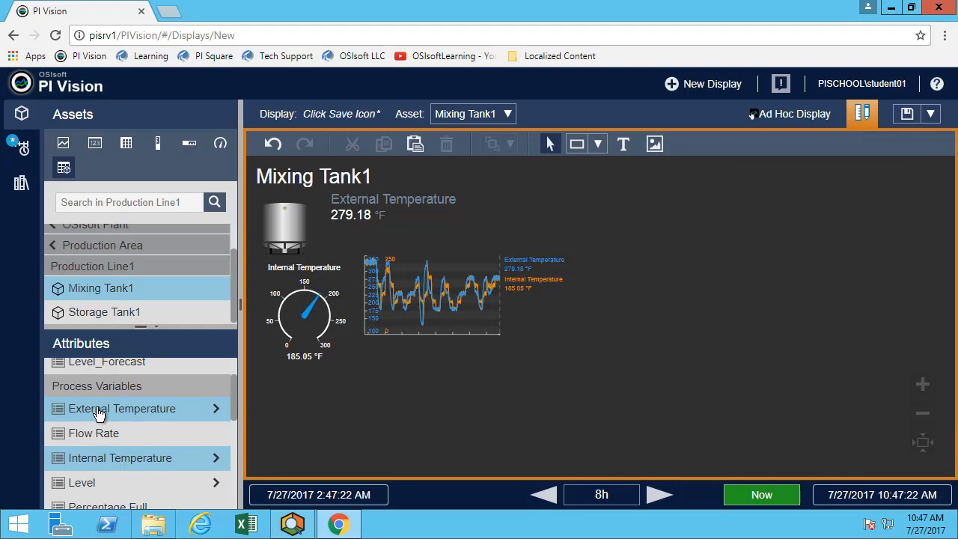
# - Place a trend with External Temperature and Internal Temperature traces next to the gauge
pyautogui.scroll(-3)
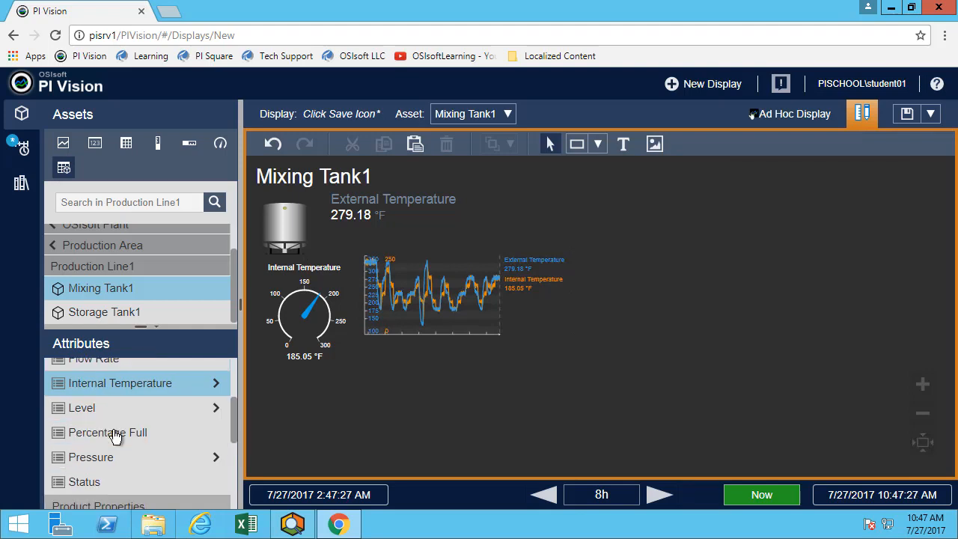
pyautogui.scroll(-3)
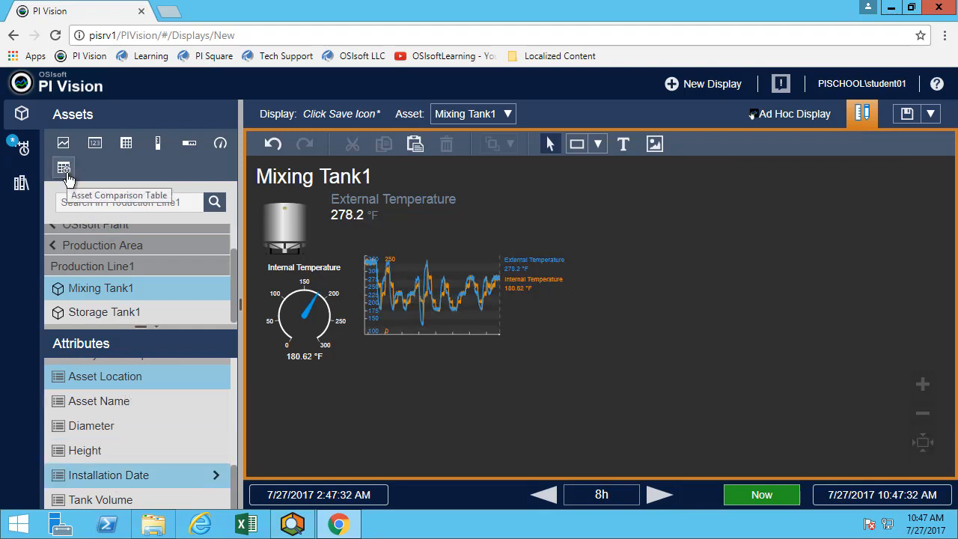
pyautogui.moveTo(101, 385)
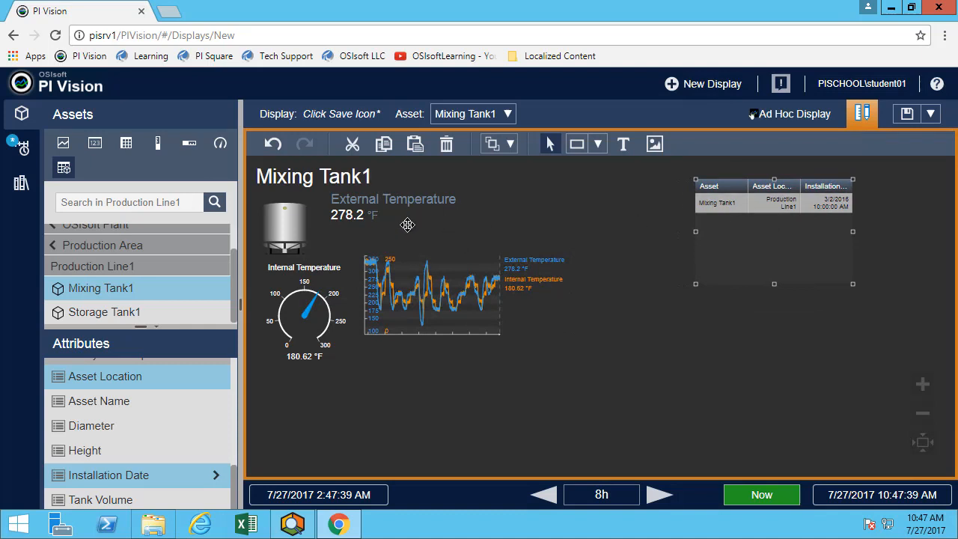
pyautogui.moveTo(685, 238)
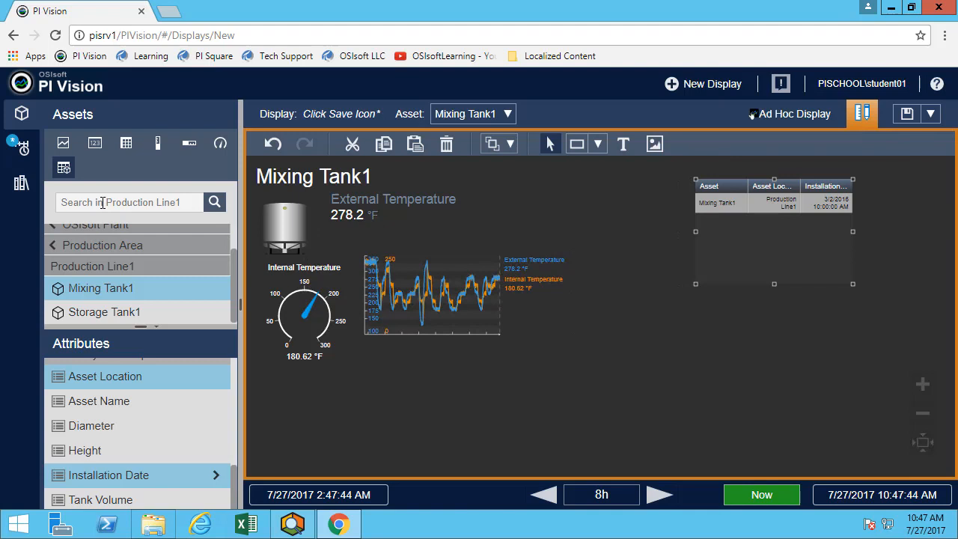
# - Search the asset tree for '*ta' to add Storage Tank1, Mixing Tank2 and Storage Tank2 to the table
pyautogui.write('*ta')
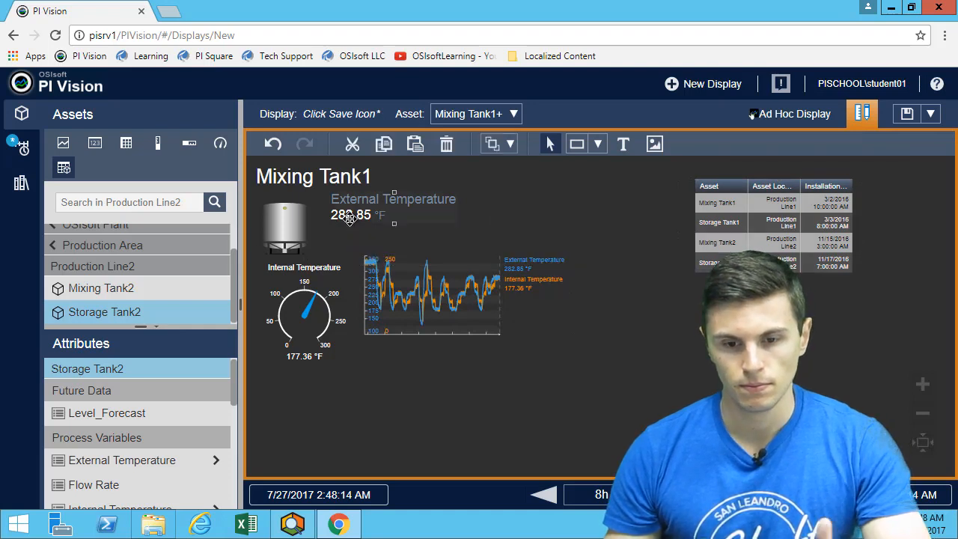
# - Add a multi-state to External Temperature: orange ≤300, blue ≤240, green ≤180
pyautogui.rightClick(350, 215)
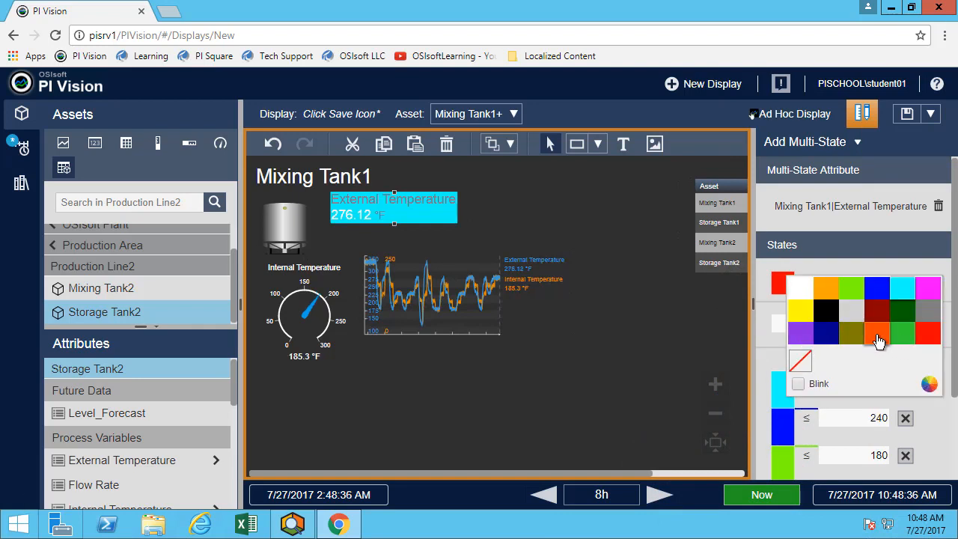
pyautogui.click(878, 334)
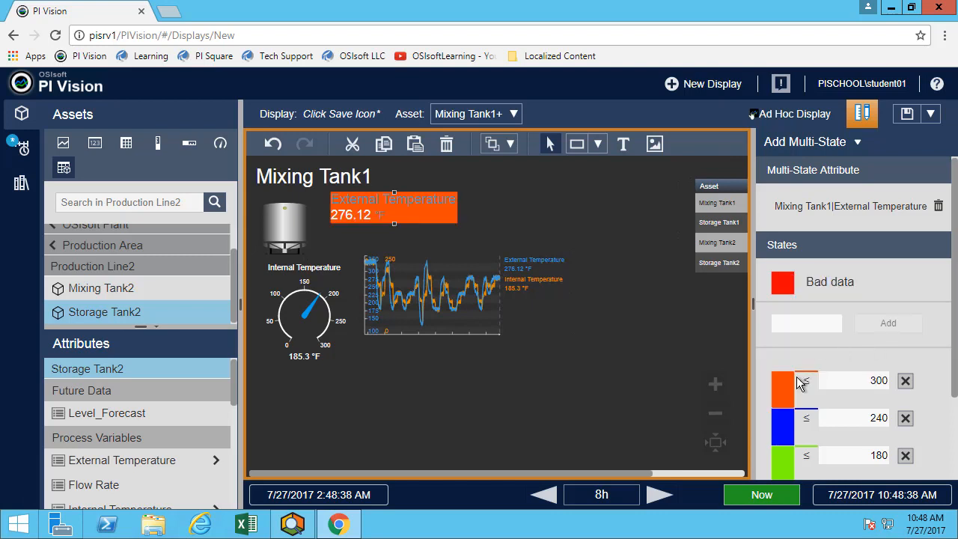
pyautogui.moveTo(586, 370)
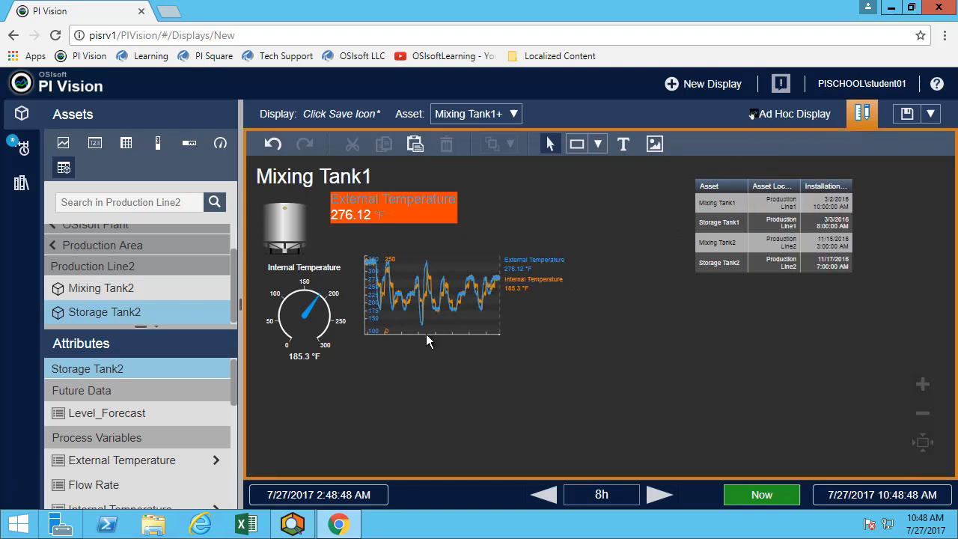
pyautogui.moveTo(290, 186)
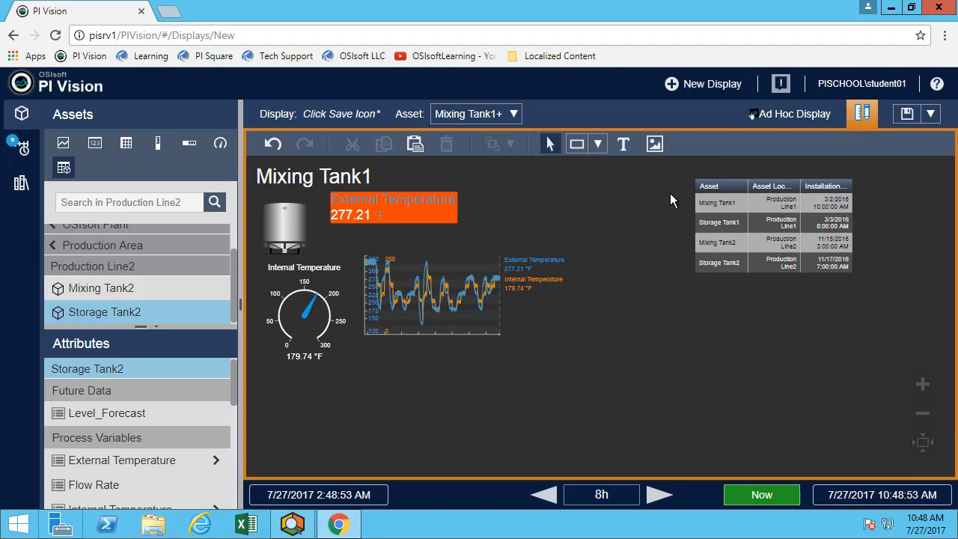
pyautogui.moveTo(648, 317)
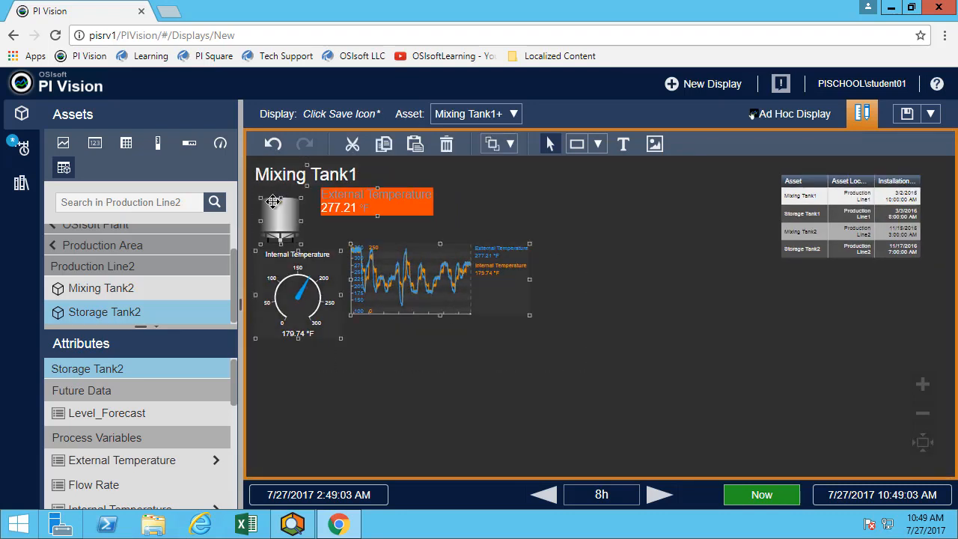
# - Convert the tank symbols to a collection, removing '\Production Line1' from the search root
pyautogui.rightClick(292, 217)
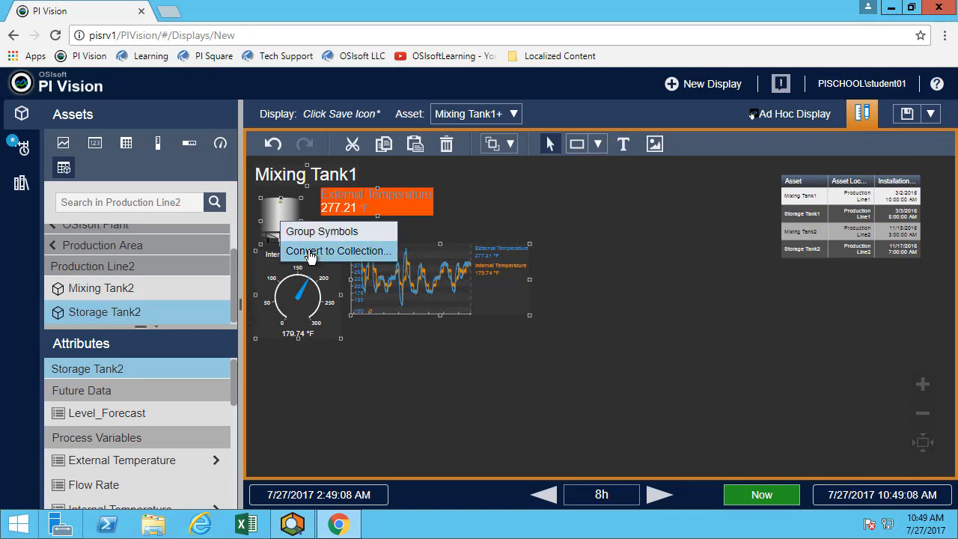
pyautogui.click(339, 251)
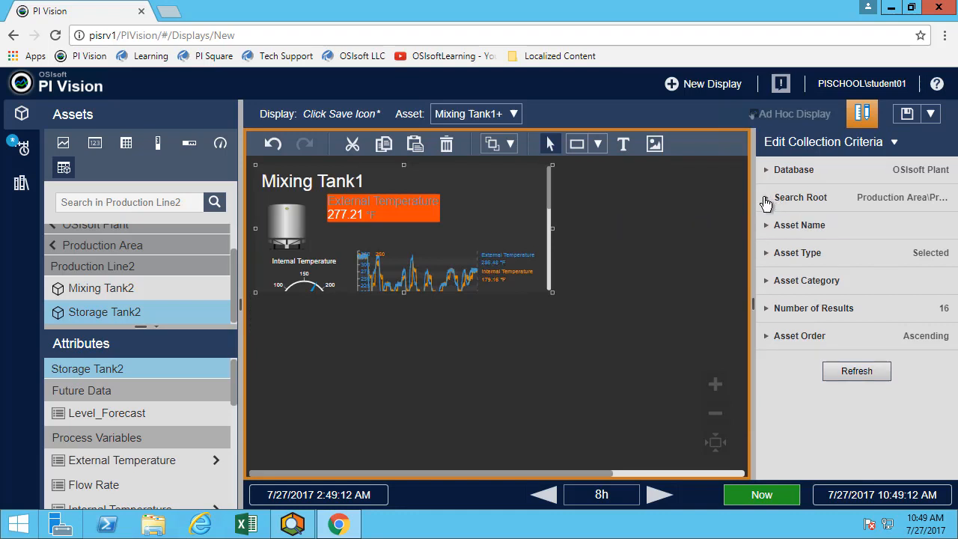
pyautogui.click(801, 197)
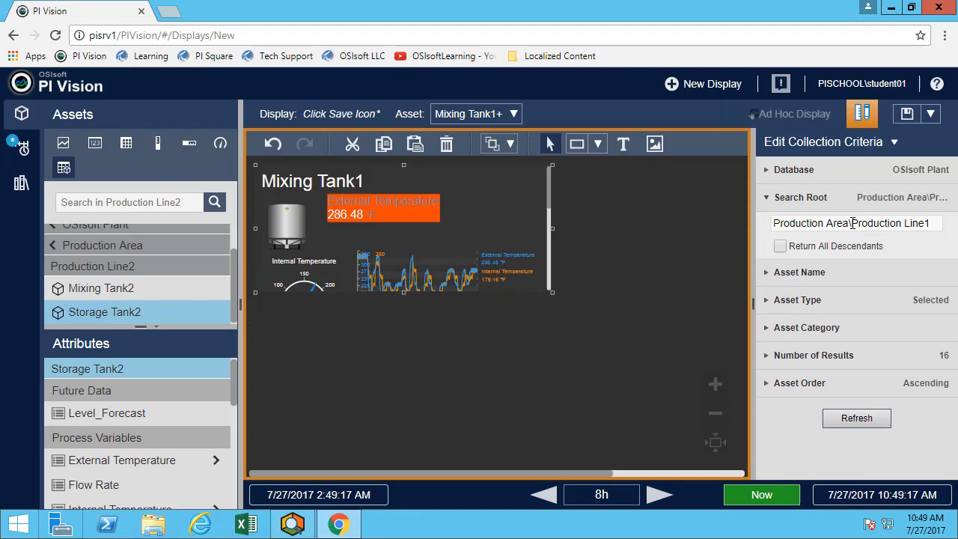
pyautogui.doubleClick(888, 223)
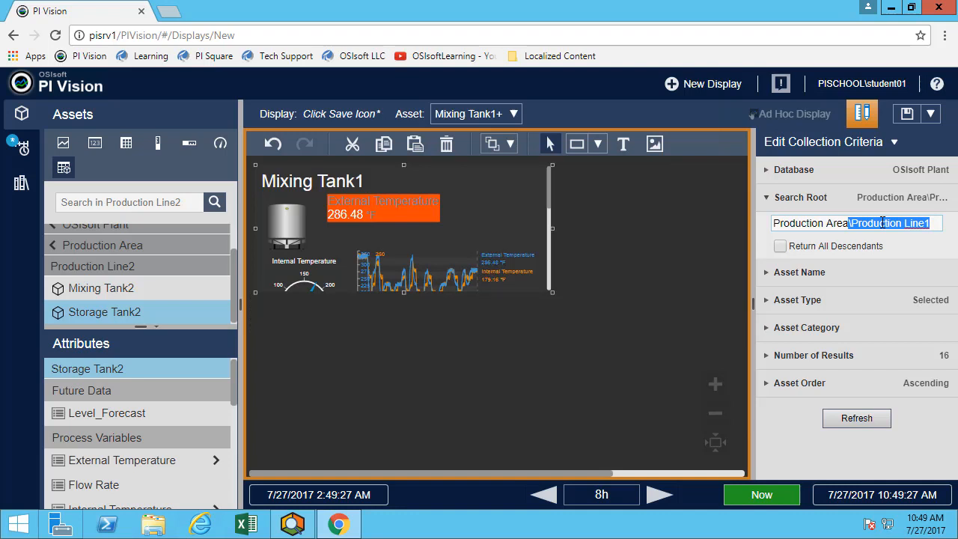
pyautogui.press('Delete')
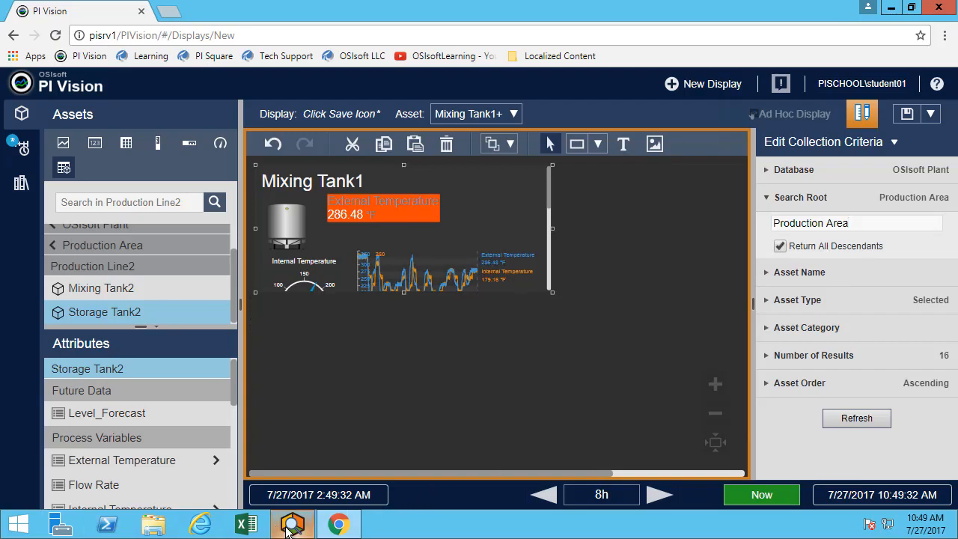
pyautogui.click(292, 524)
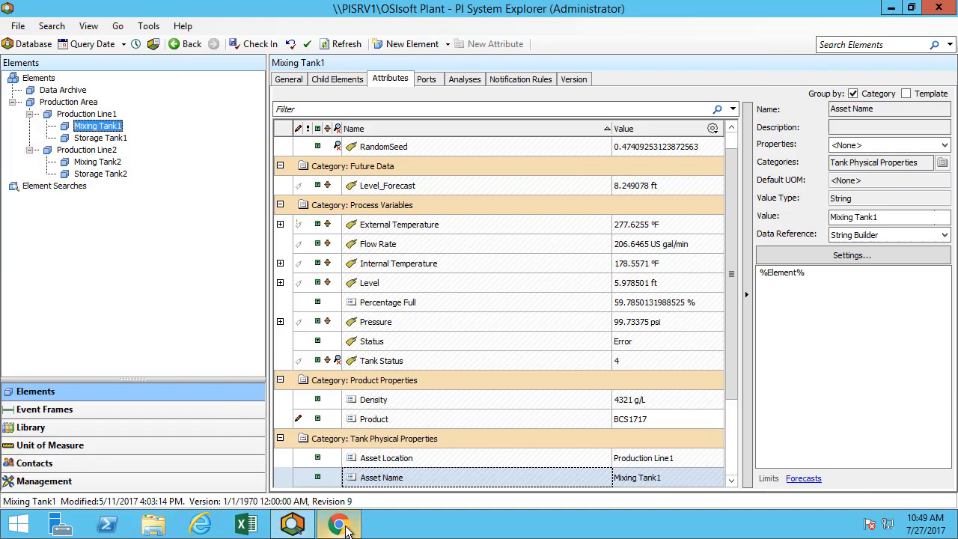
pyautogui.click(338, 524)
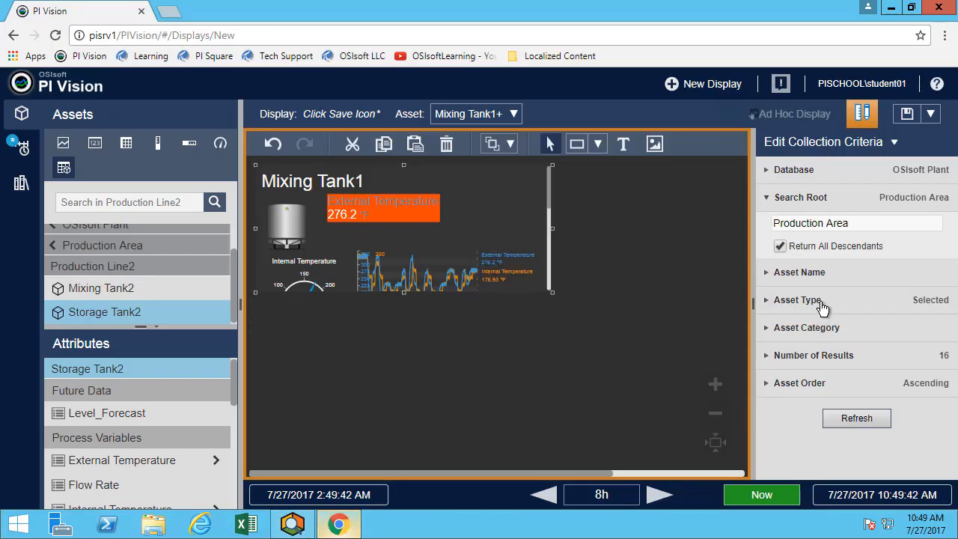
# - Filter the collection to tanks whose External Temperature is greater than 50
pyautogui.click(797, 300)
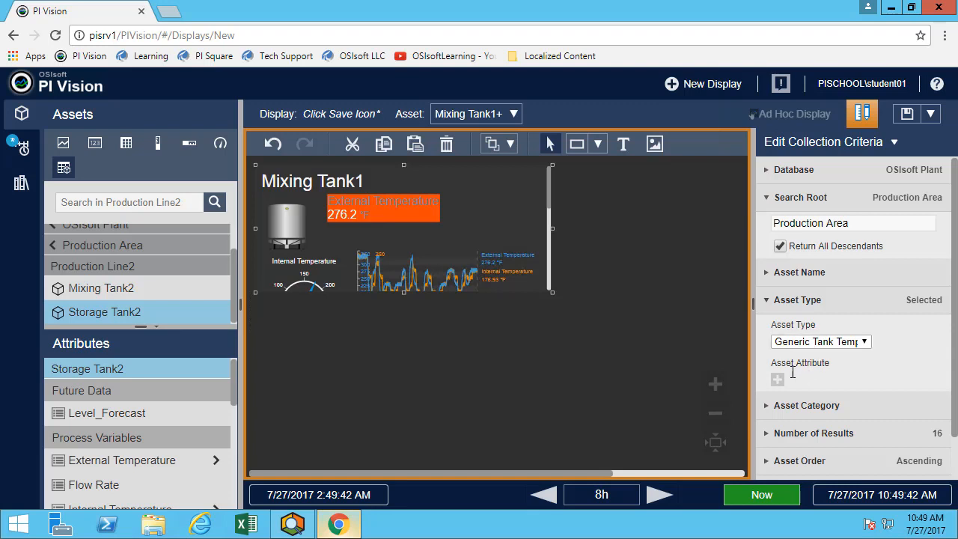
pyautogui.click(777, 380)
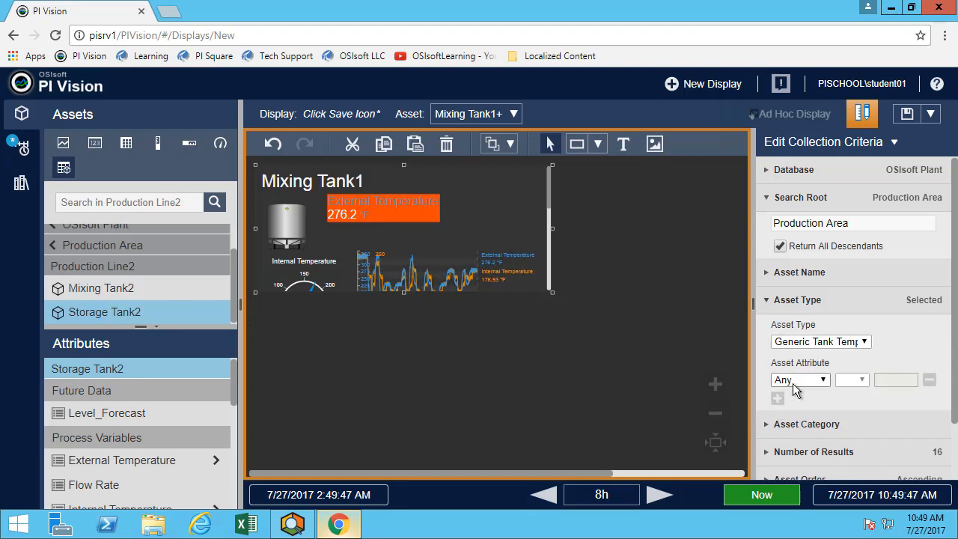
pyautogui.click(825, 379)
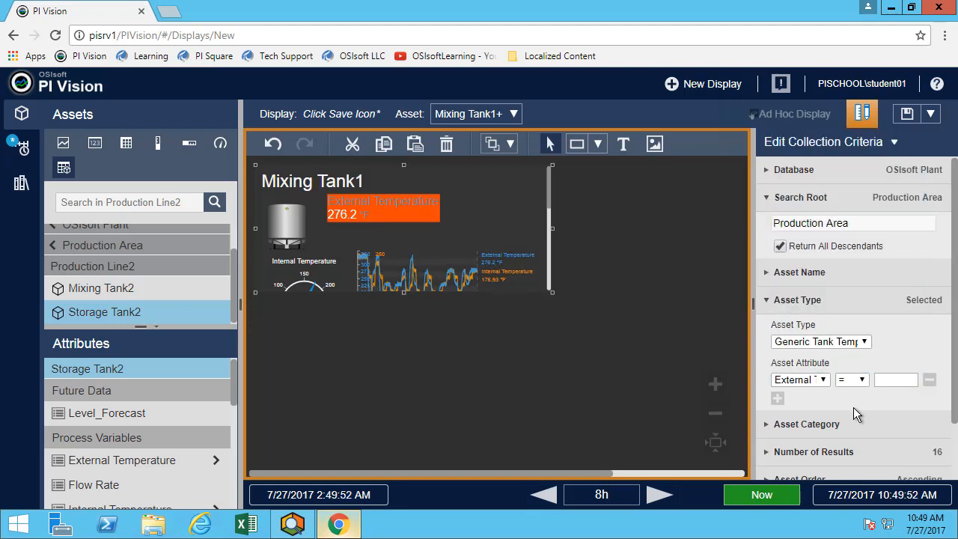
pyautogui.click(851, 379)
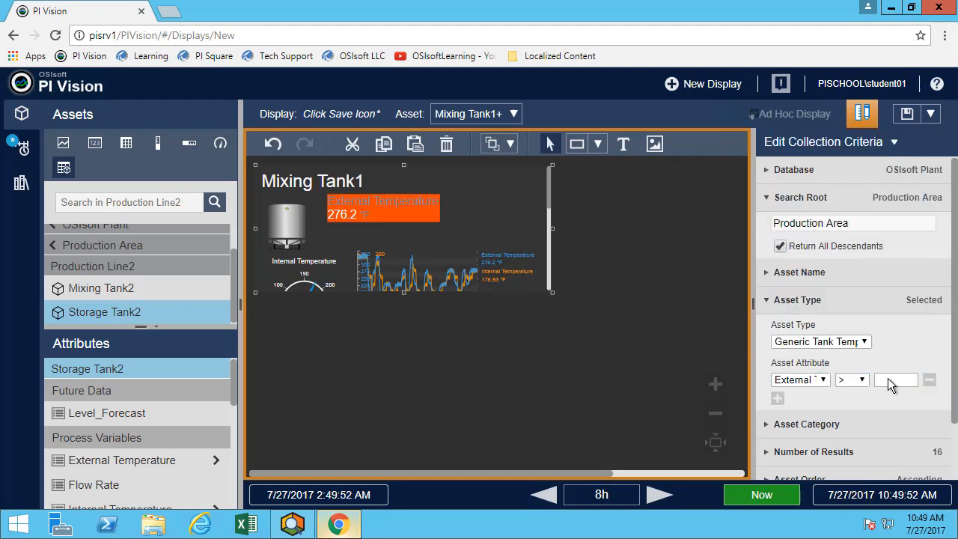
pyautogui.write('50')
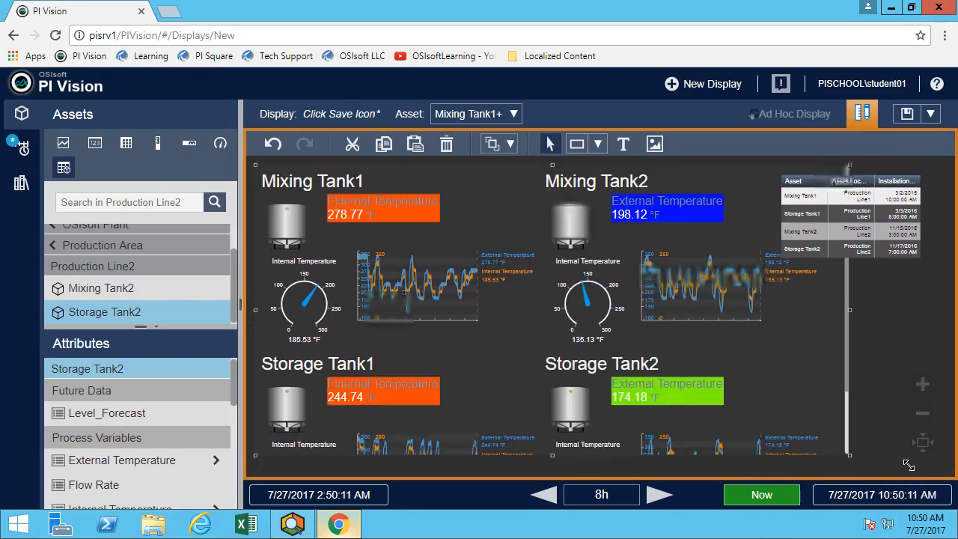
# - Scroll down the dashboard to view the four tank blocks beside the comparison table
pyautogui.scroll(-3)
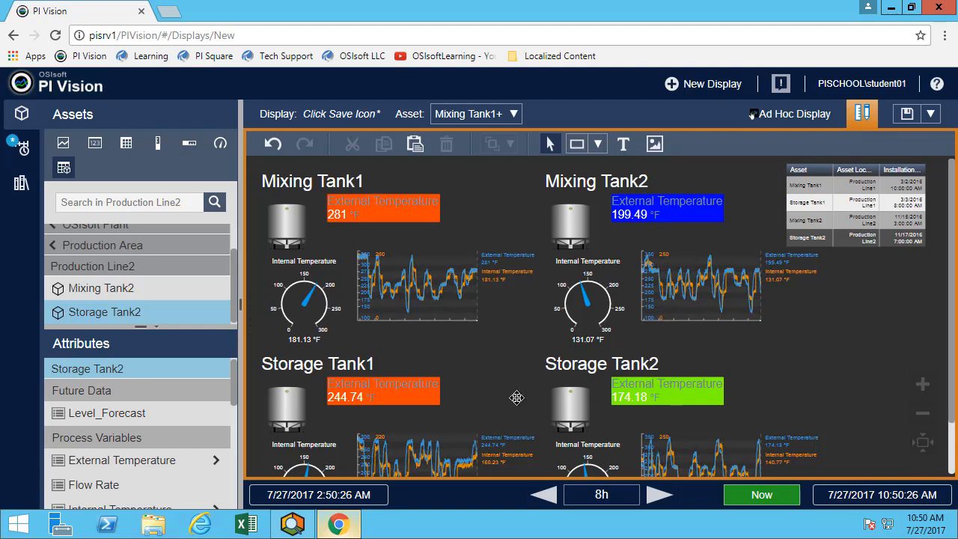
pyautogui.moveTo(477, 388)
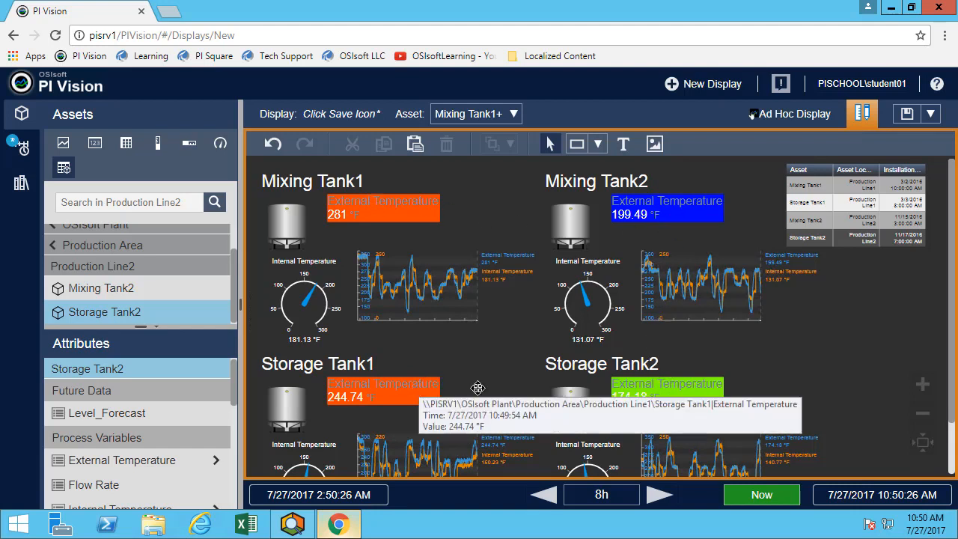
pyautogui.moveTo(414, 417)
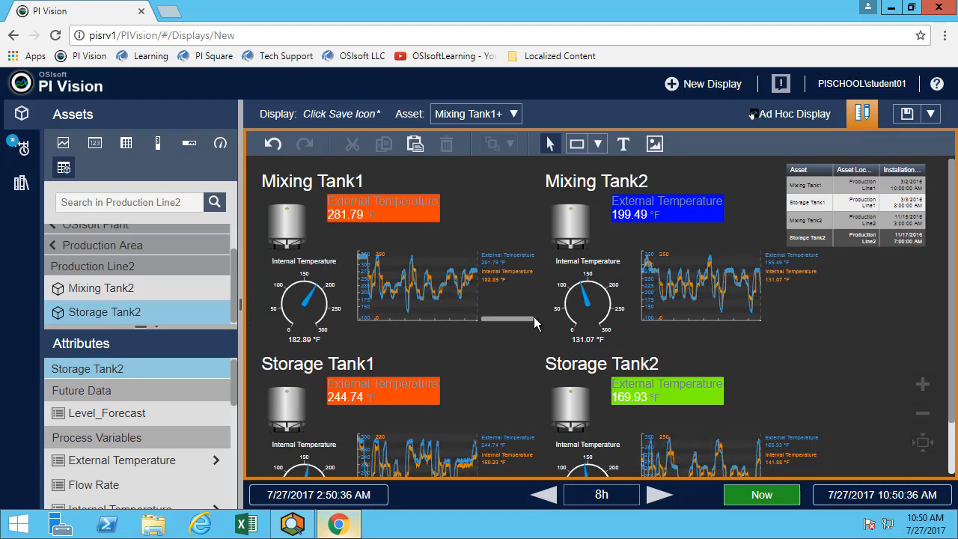
pyautogui.moveTo(775, 517)
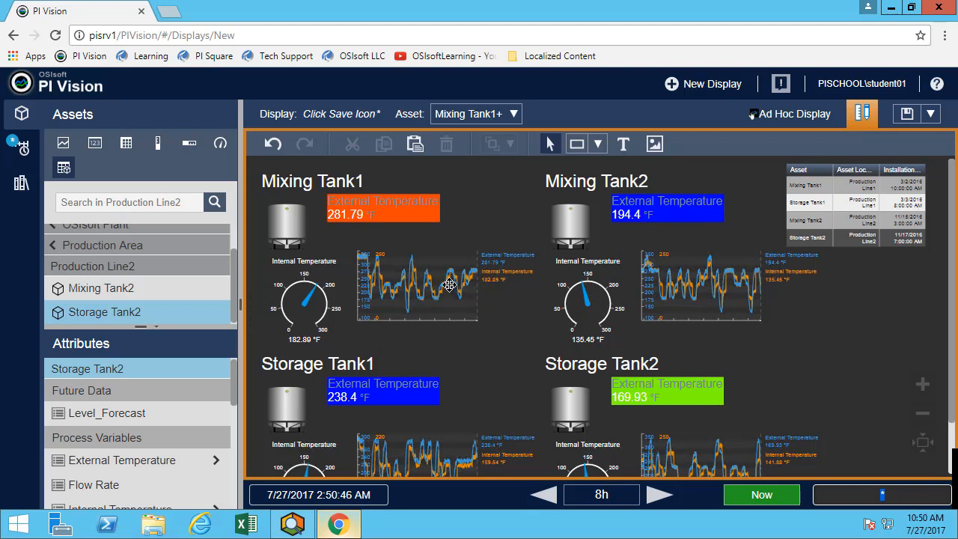
pyautogui.moveTo(309, 299)
pyautogui.write('t+8h')
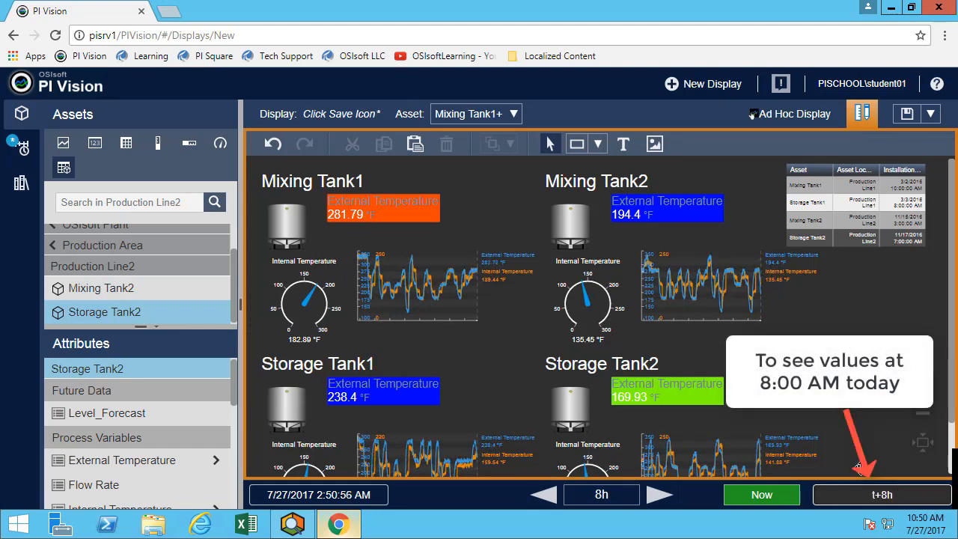
# - Apply the t+8h end time so the dashboard ends at 7/27/2017 8:00 AM
pyautogui.click(882, 494)
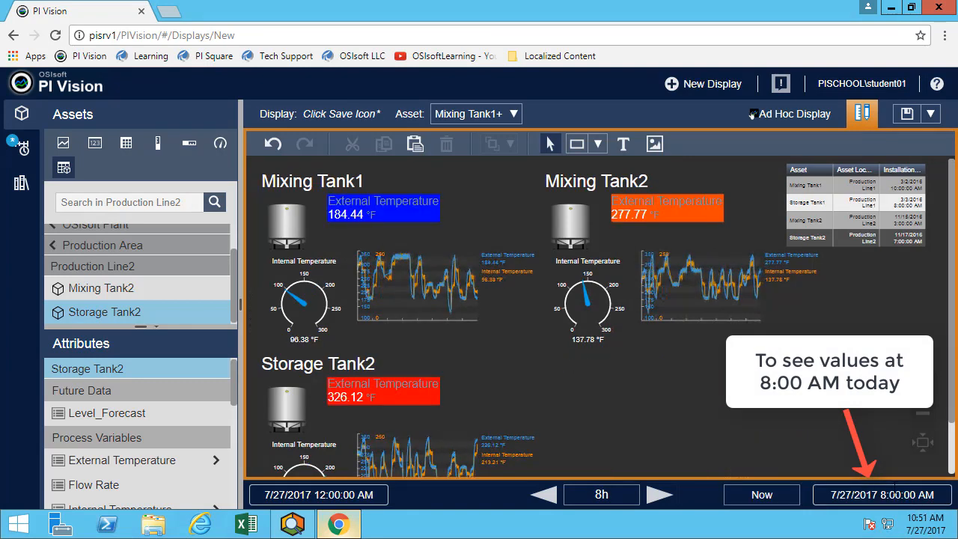
pyautogui.moveTo(334, 369)
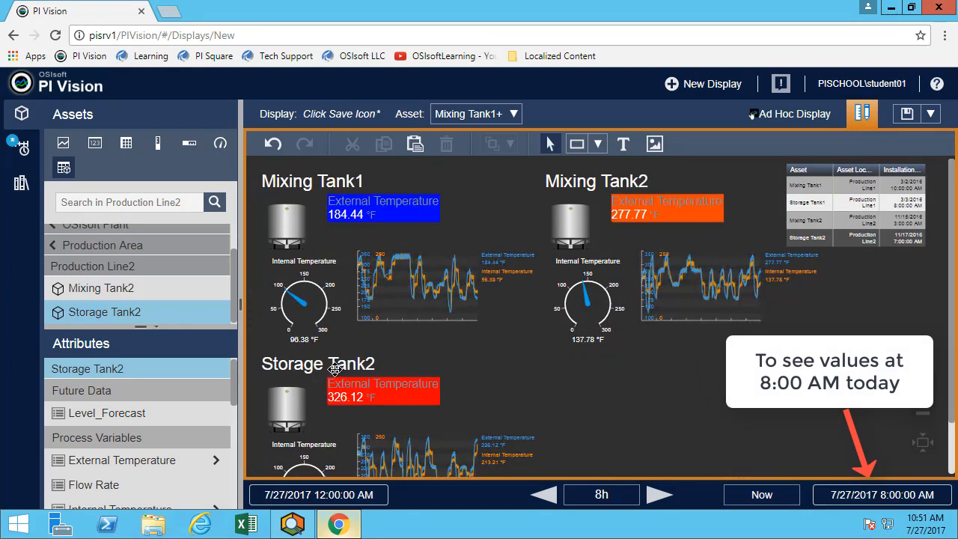
pyautogui.click(882, 494)
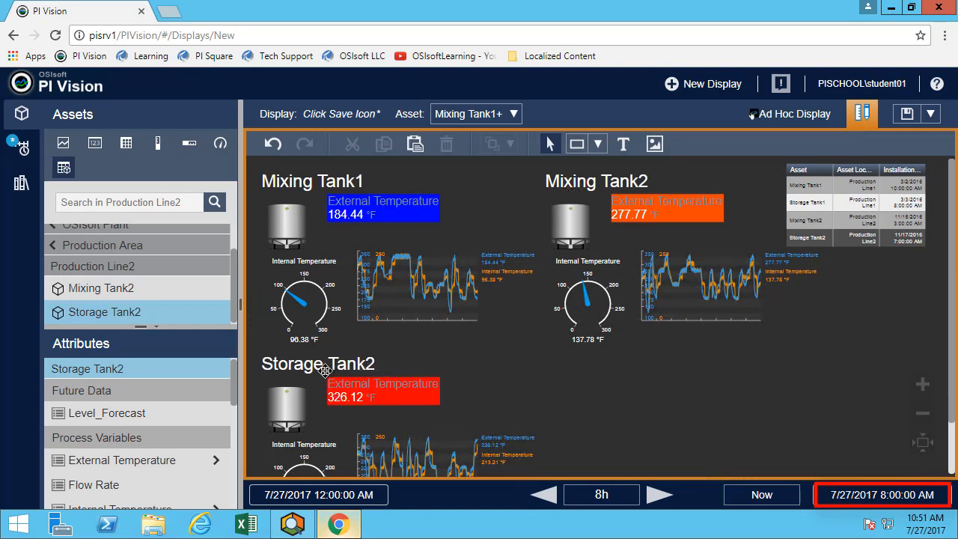
pyautogui.moveTo(297, 364)
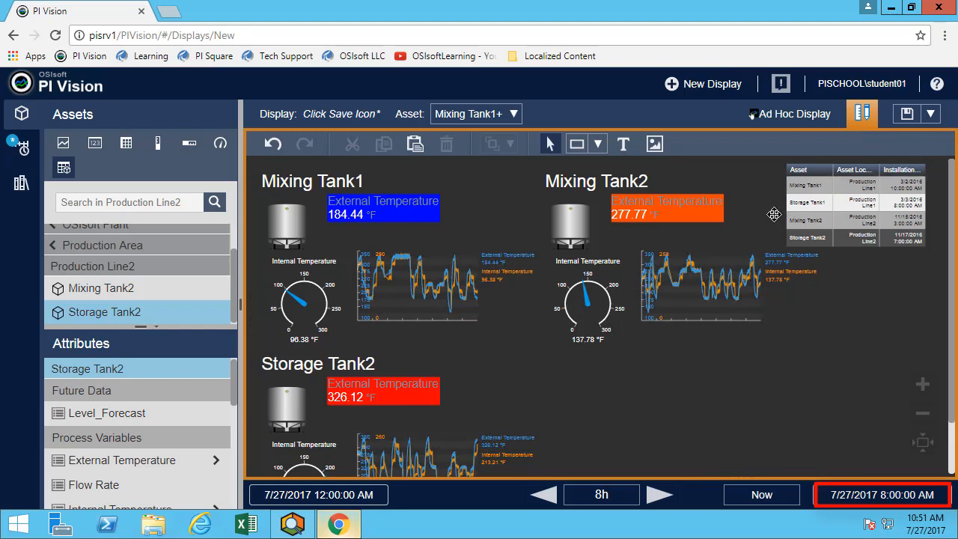
pyautogui.moveTo(646, 398)
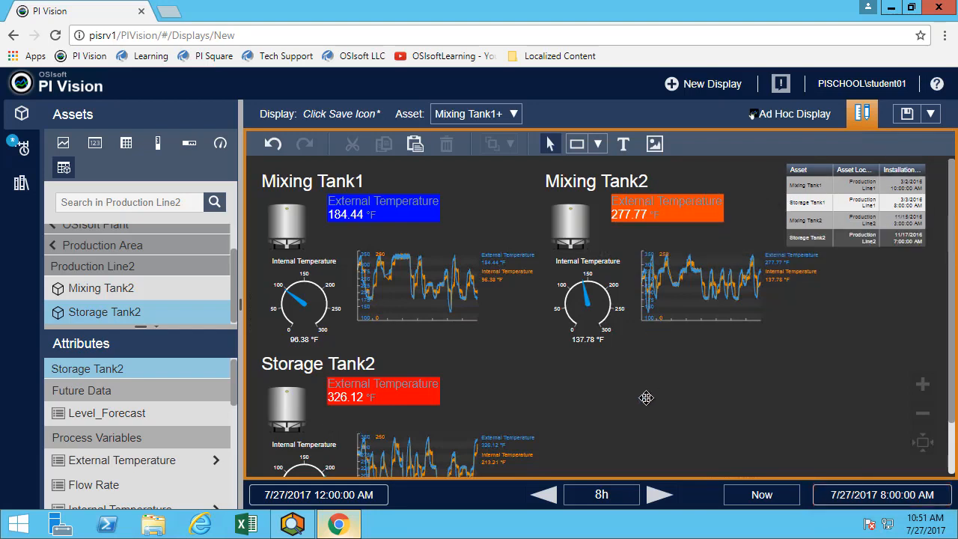
pyautogui.moveTo(642, 409)
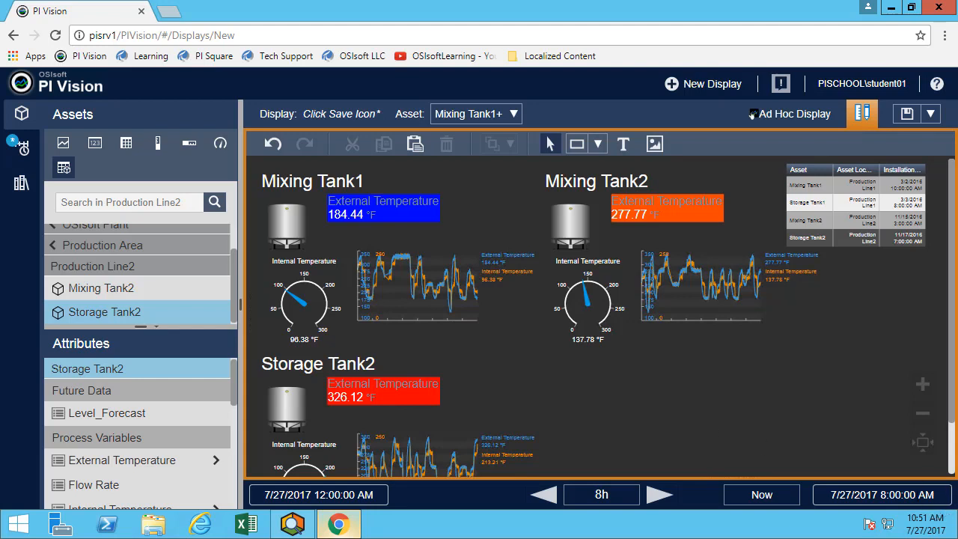
# - Change the end time to y+12h, covering 7/26/2017 4:00 AM to 12:00 PM
pyautogui.click(761, 494)
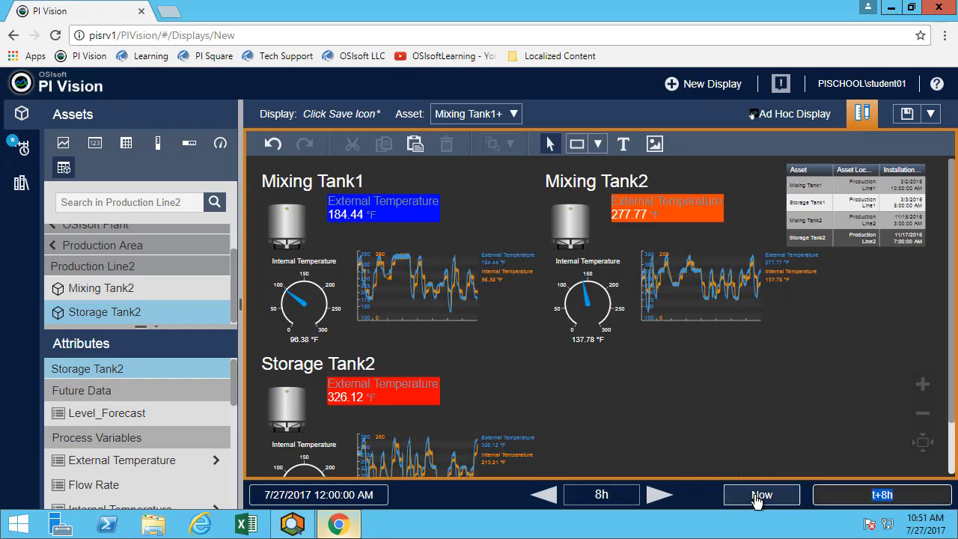
pyautogui.write('y')
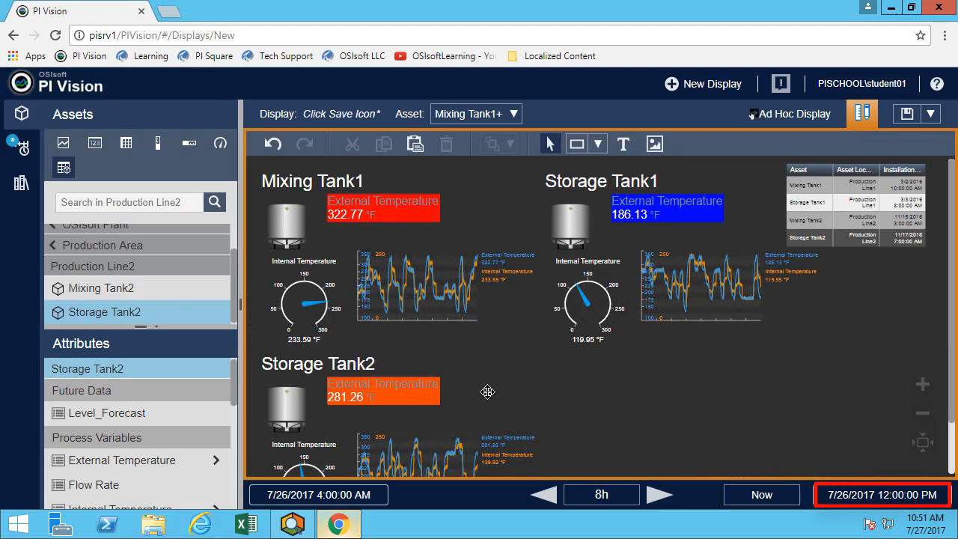
pyautogui.moveTo(655, 320)
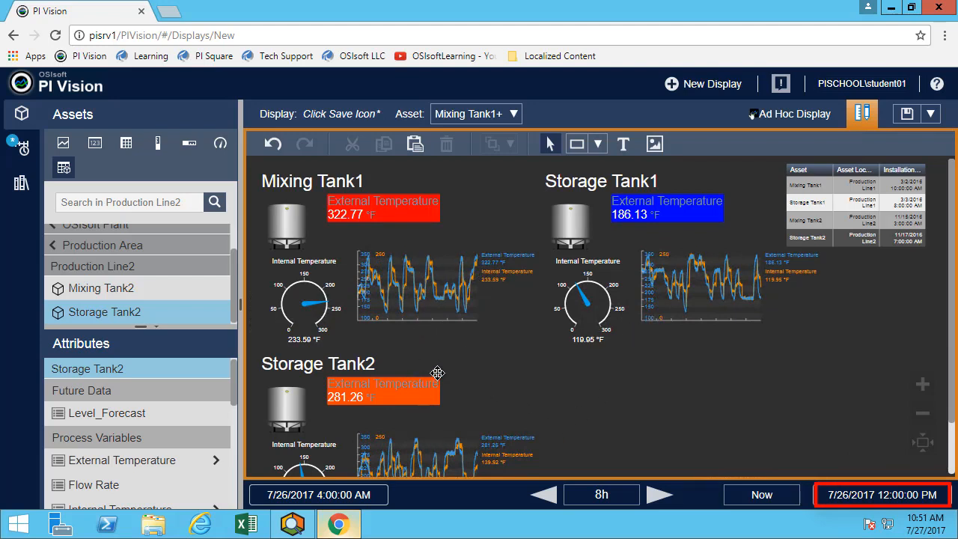
pyautogui.moveTo(347, 217)
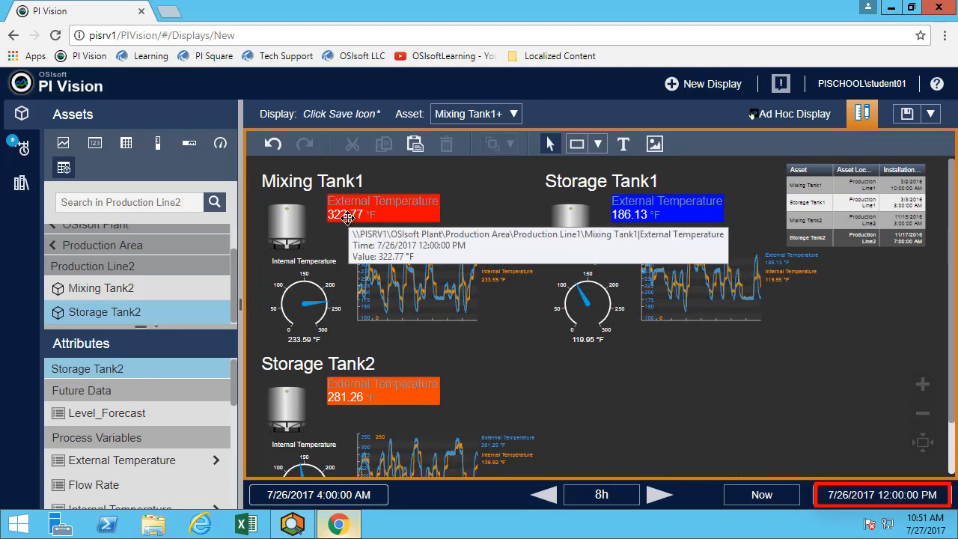
pyautogui.moveTo(362, 233)
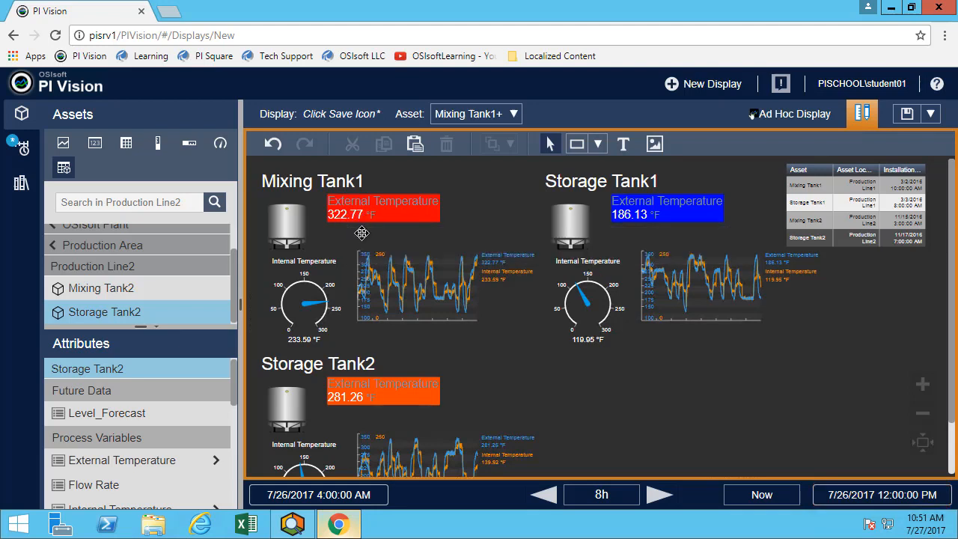
pyautogui.click(363, 233)
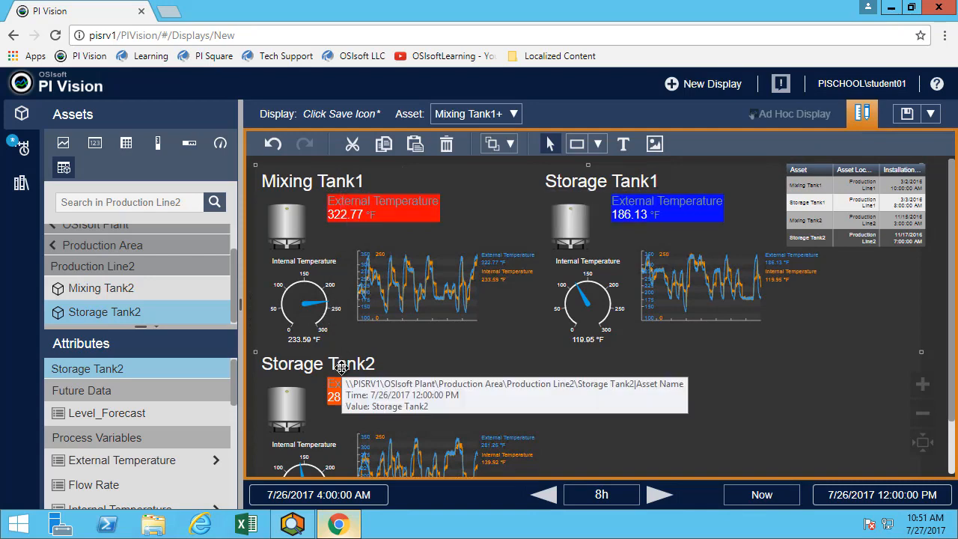
pyautogui.moveTo(833, 308)
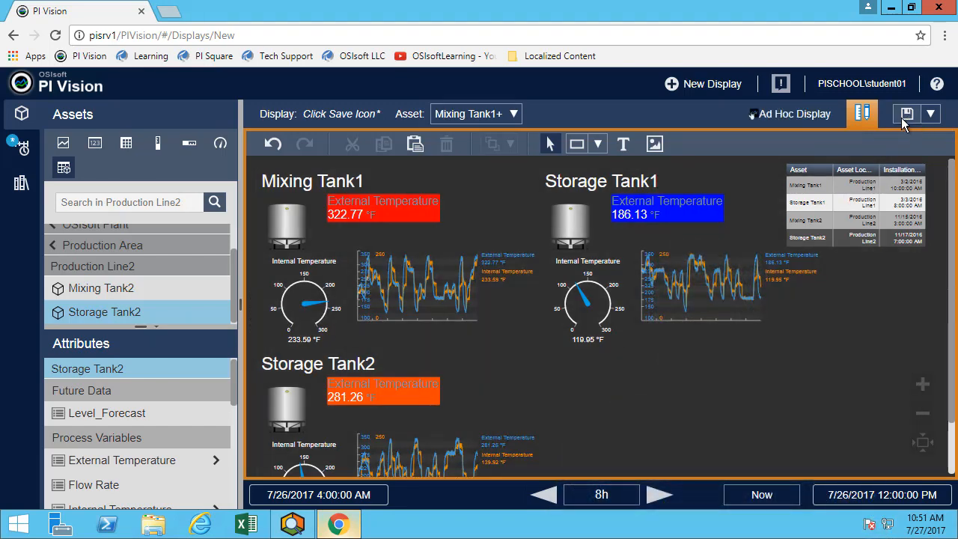
# - Save the dashboard as a new display named 'Tank Temperature Dashboard Gabriel'
pyautogui.click(906, 113)
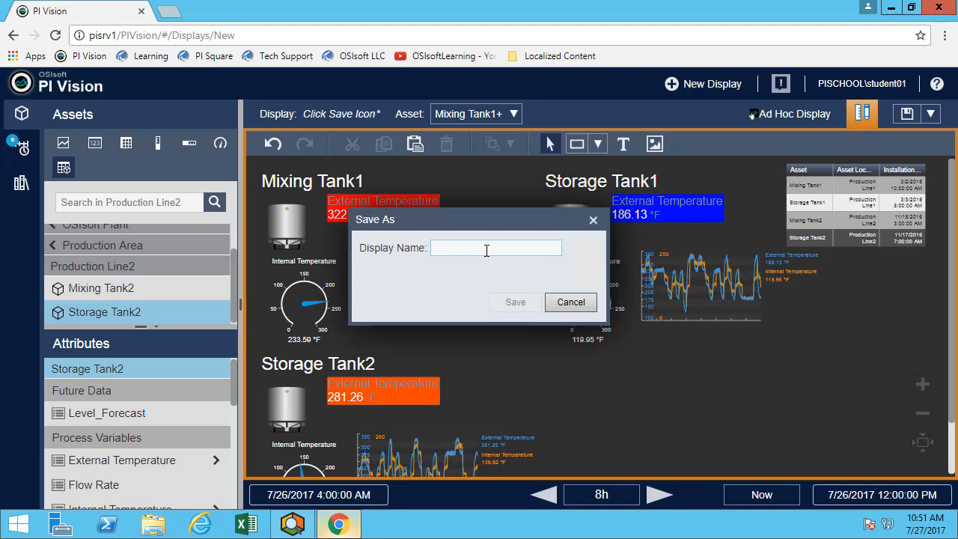
pyautogui.write('Tank Temperature Dashboard')
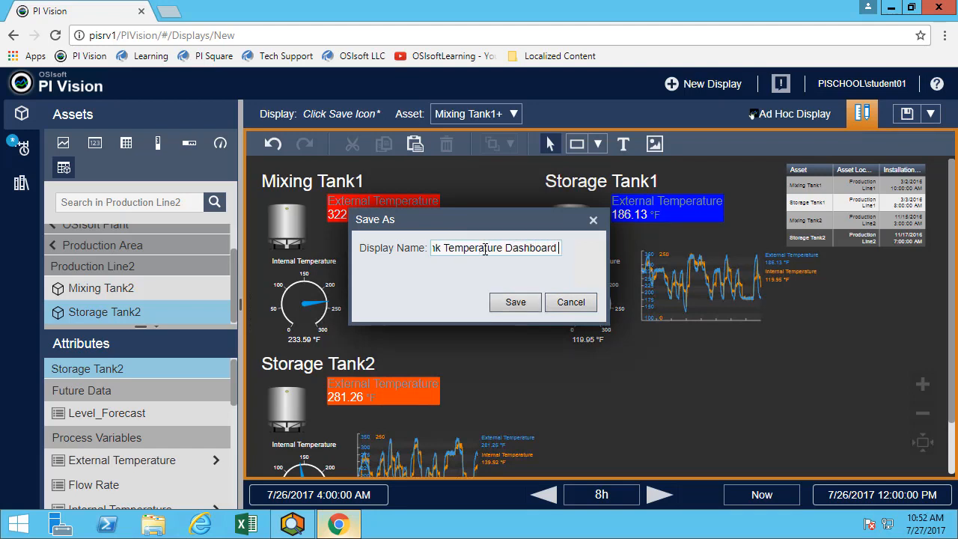
pyautogui.write('Gabriel')
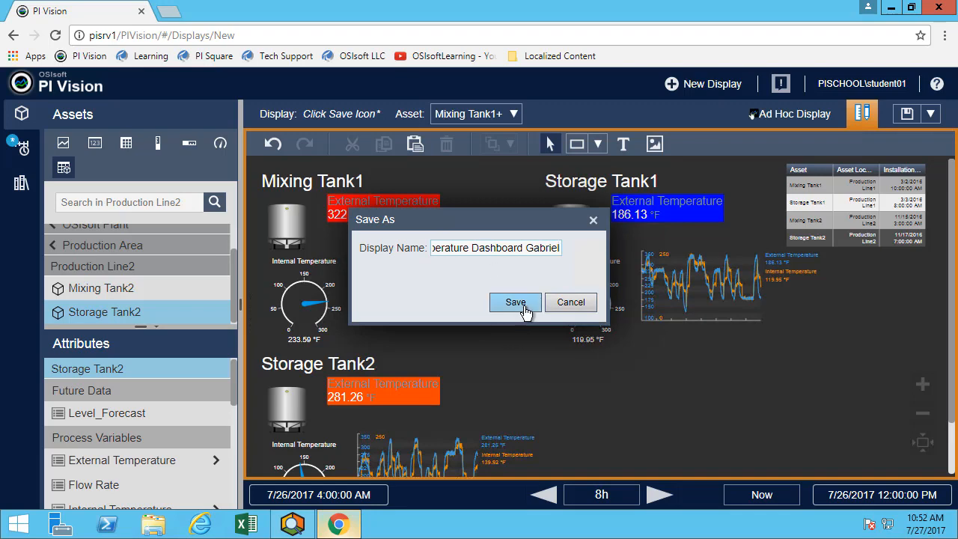
pyautogui.click(515, 302)
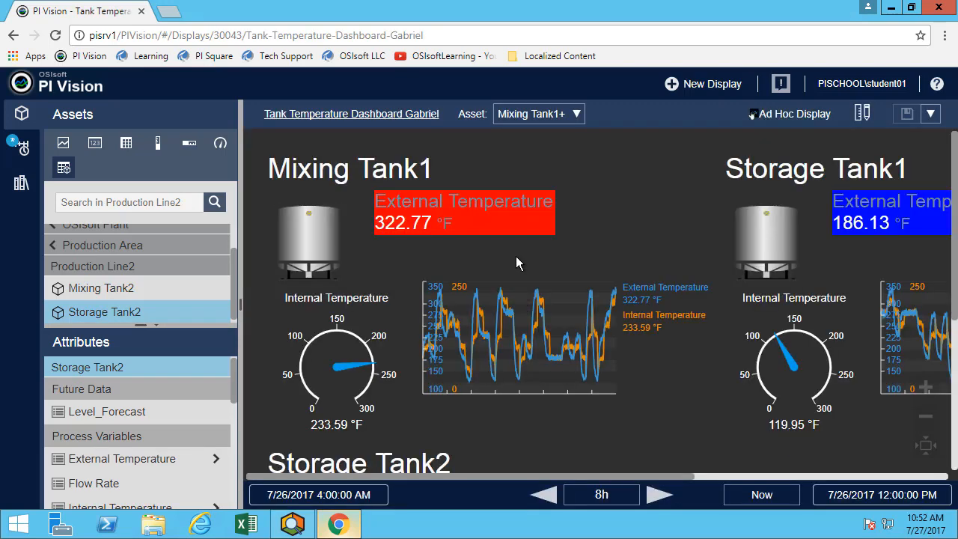
pyautogui.moveTo(836, 423)
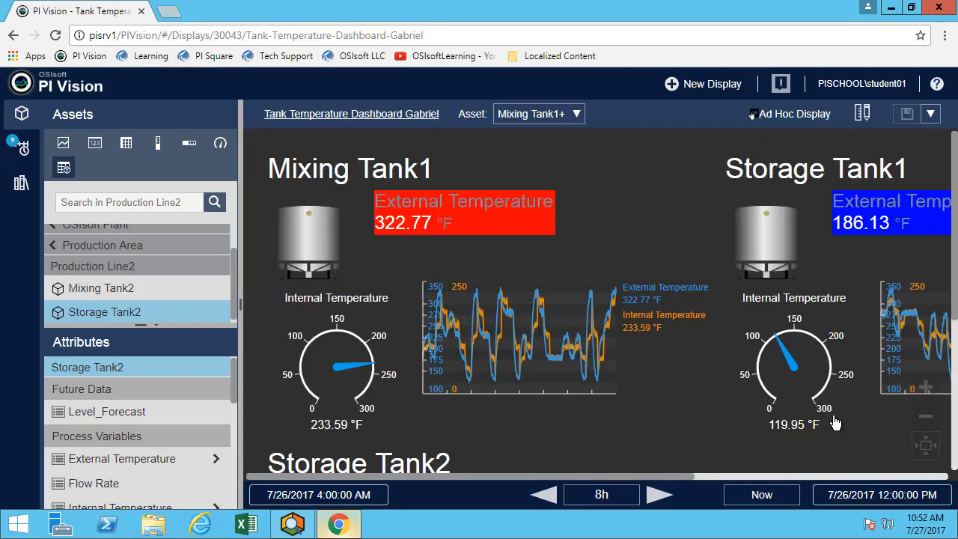